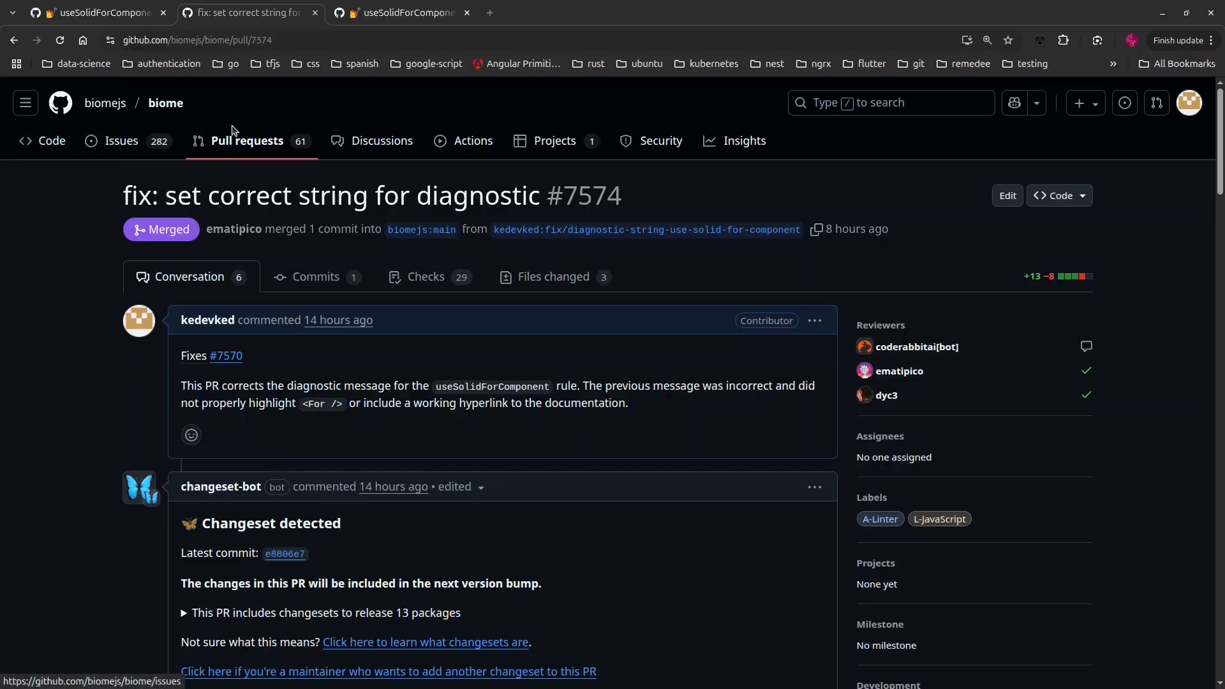
mouse_move(891, 194)
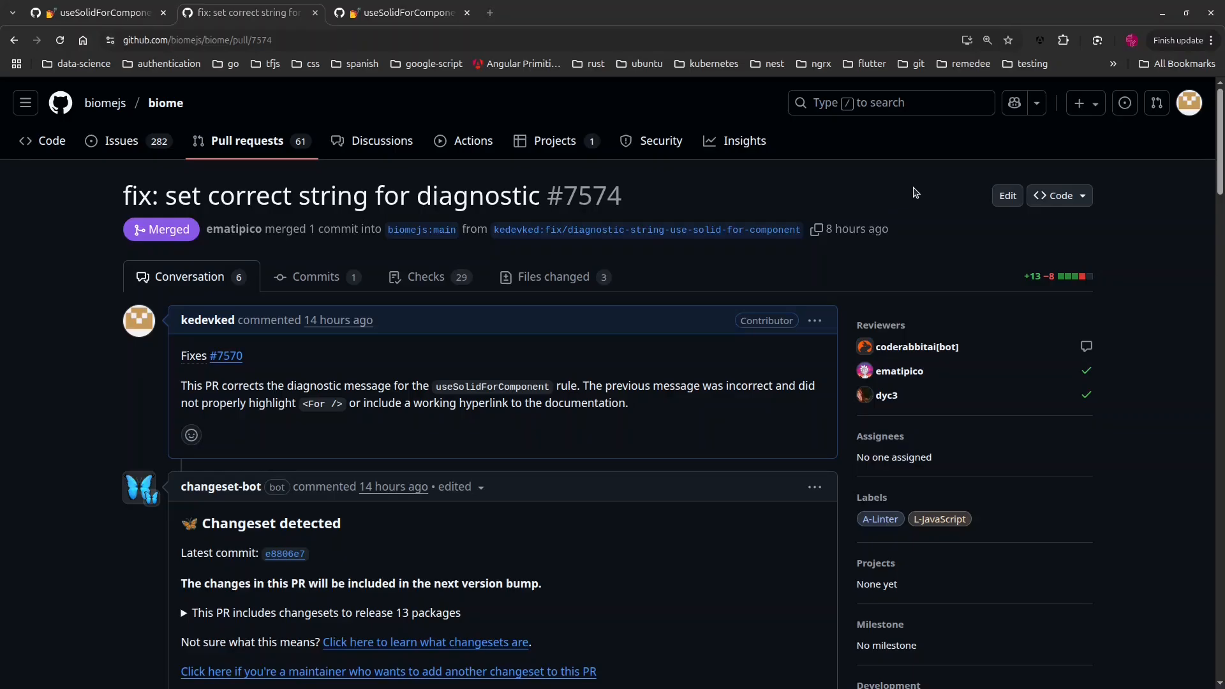
mouse_move(89, 190)
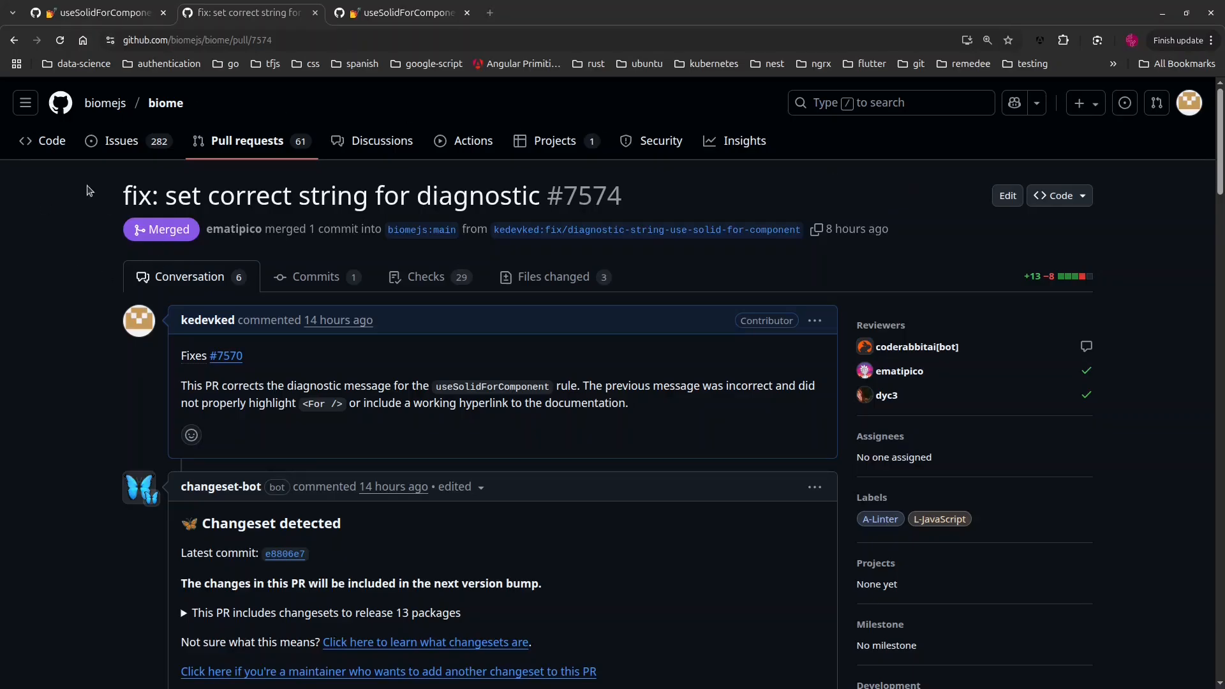
mouse_move(210, 254)
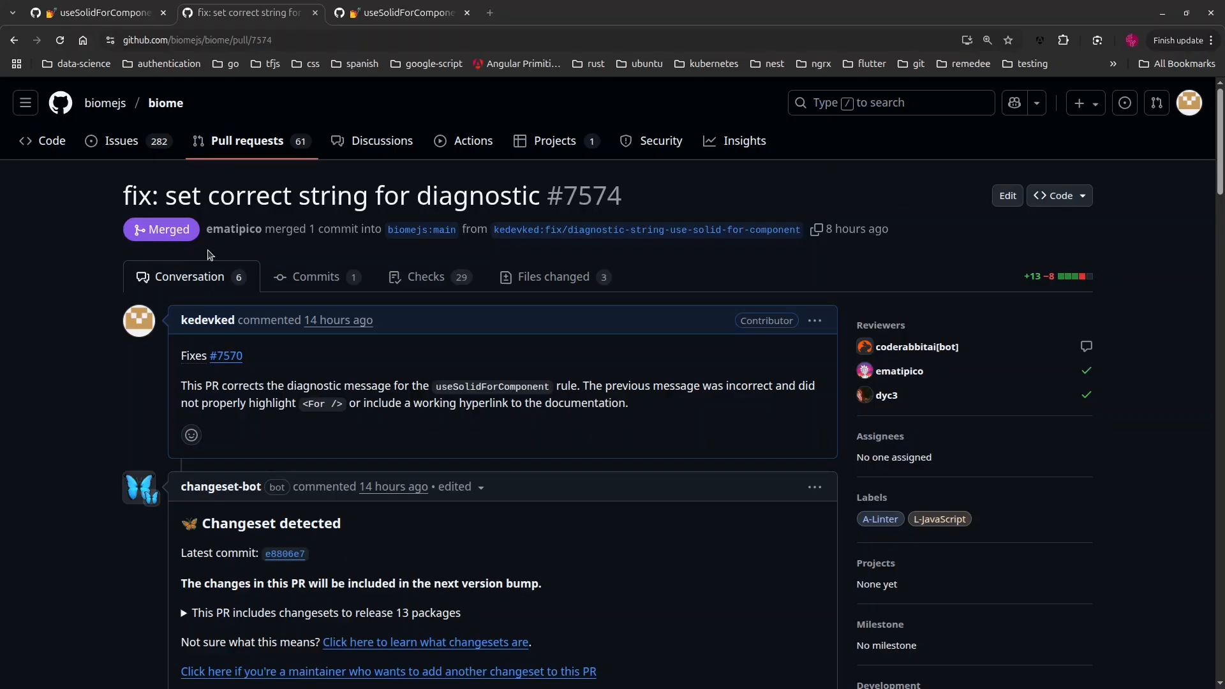
mouse_move(423, 257)
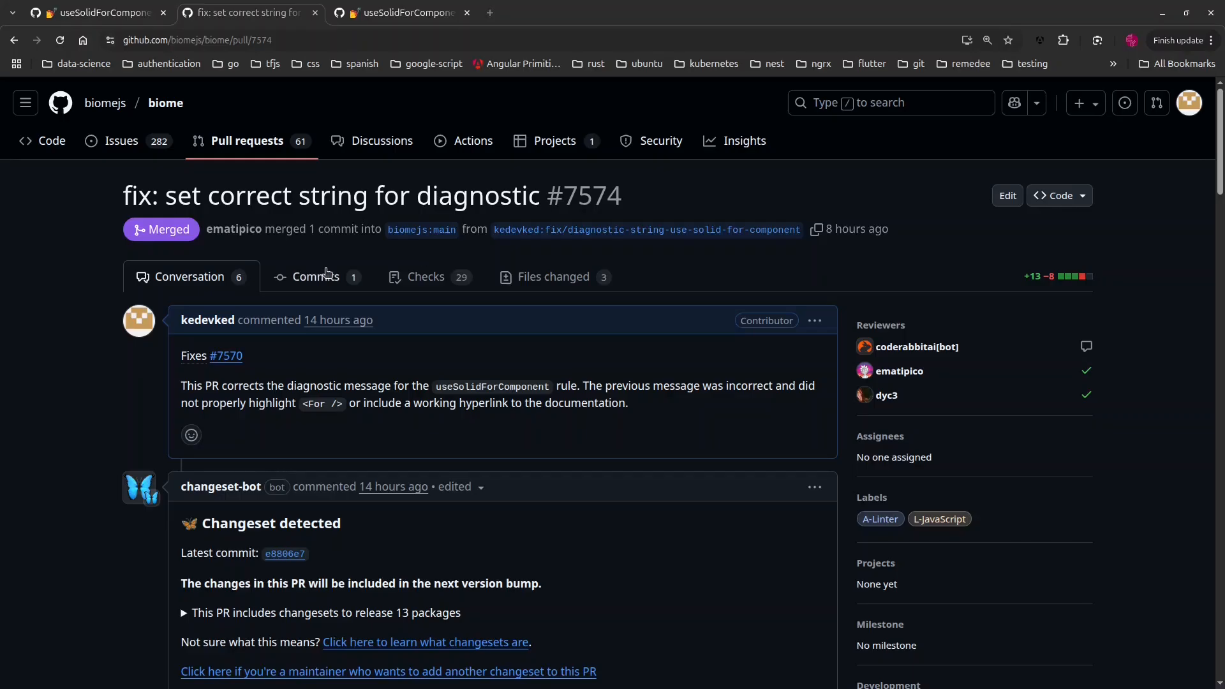
mouse_move(325, 277)
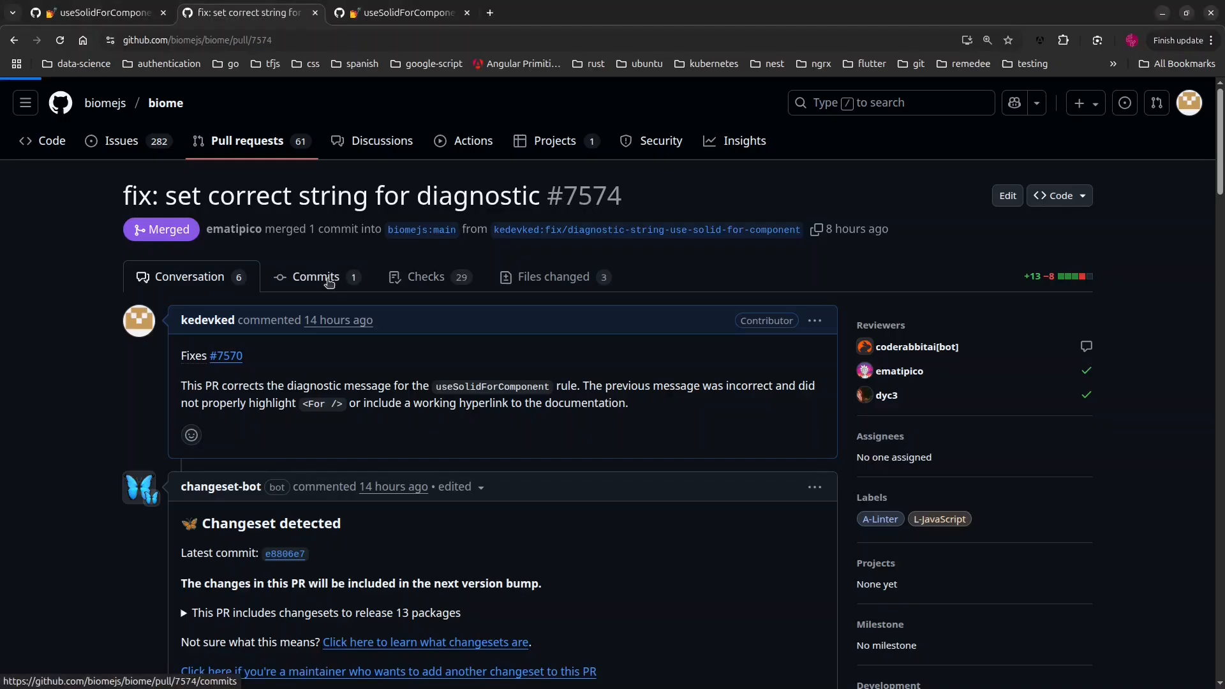
Step: View the 'fix: set correct string for diagnostic' commit diff in use_solid_for_component.rs
left_click(315, 277)
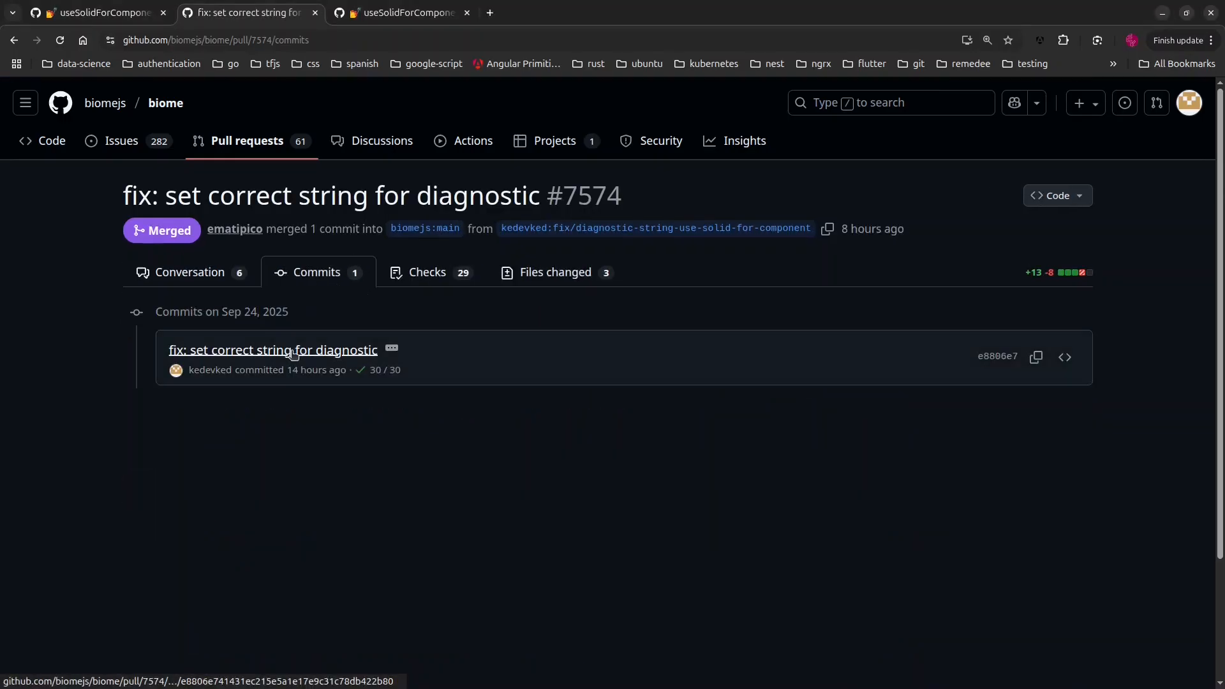
left_click(272, 350)
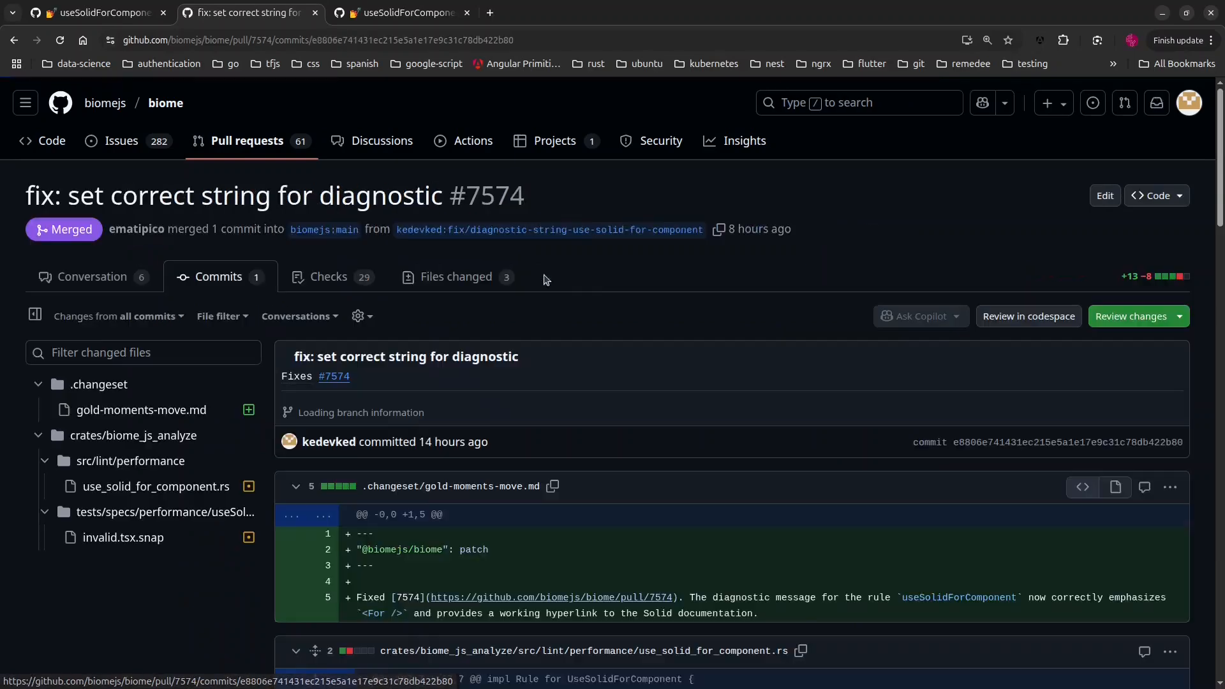
scroll("down", 3)
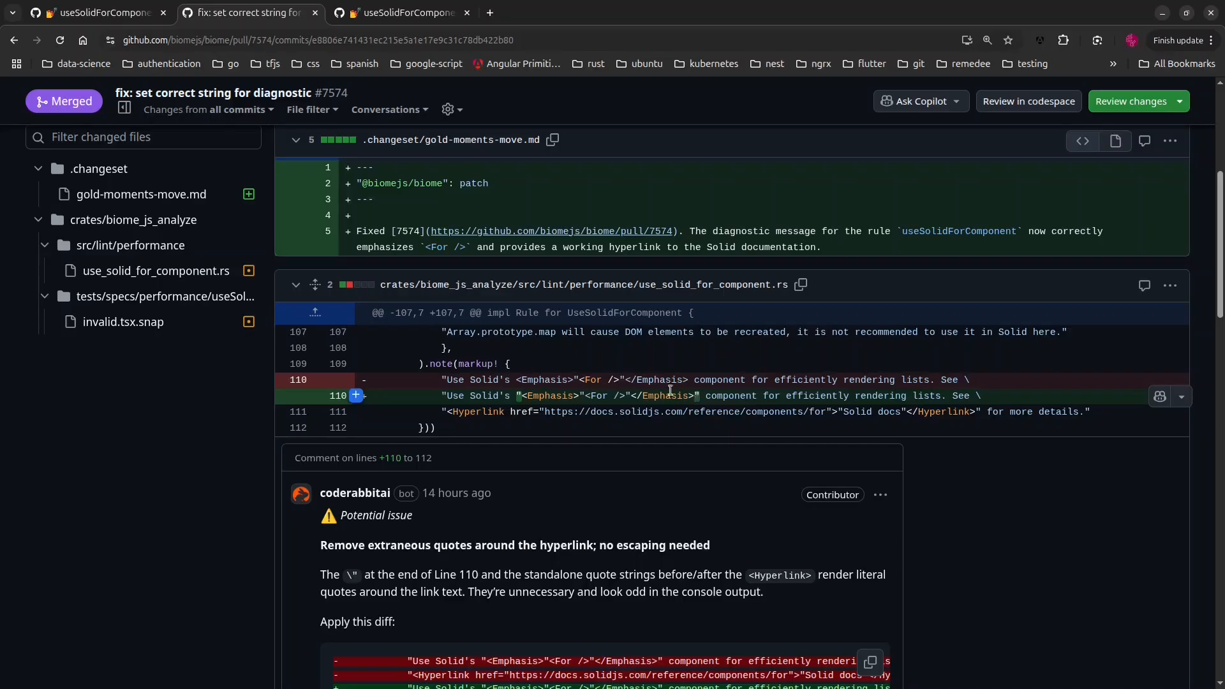
scroll("up", 3)
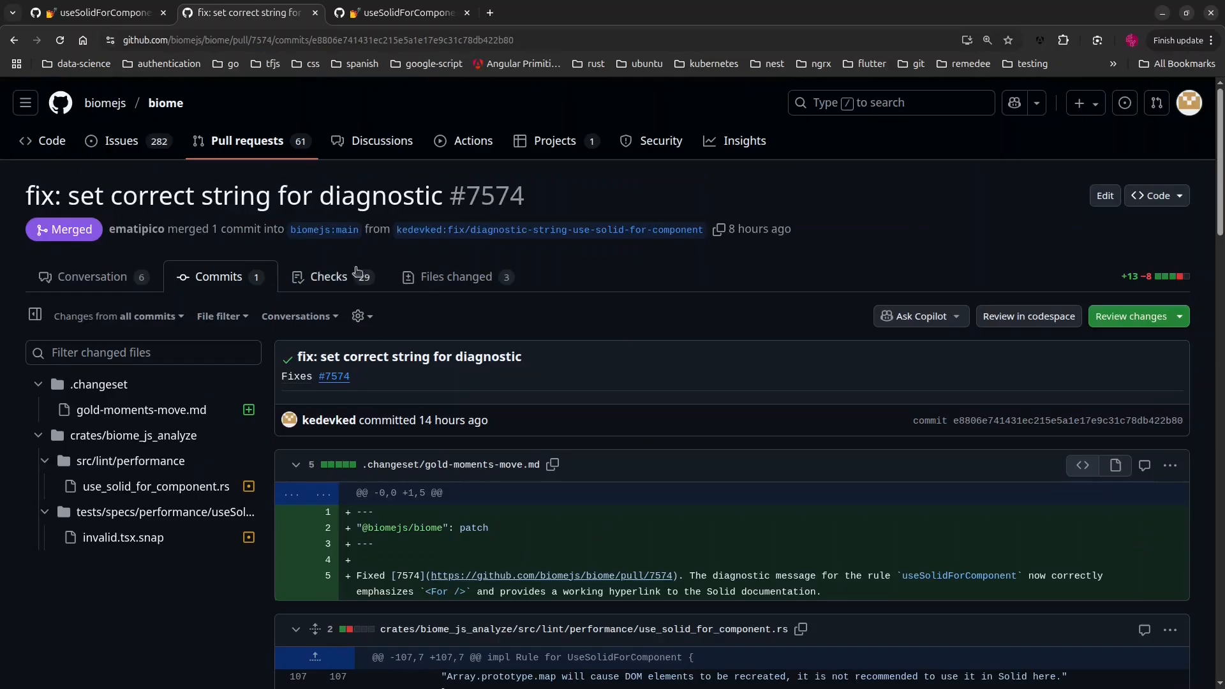
mouse_move(258, 182)
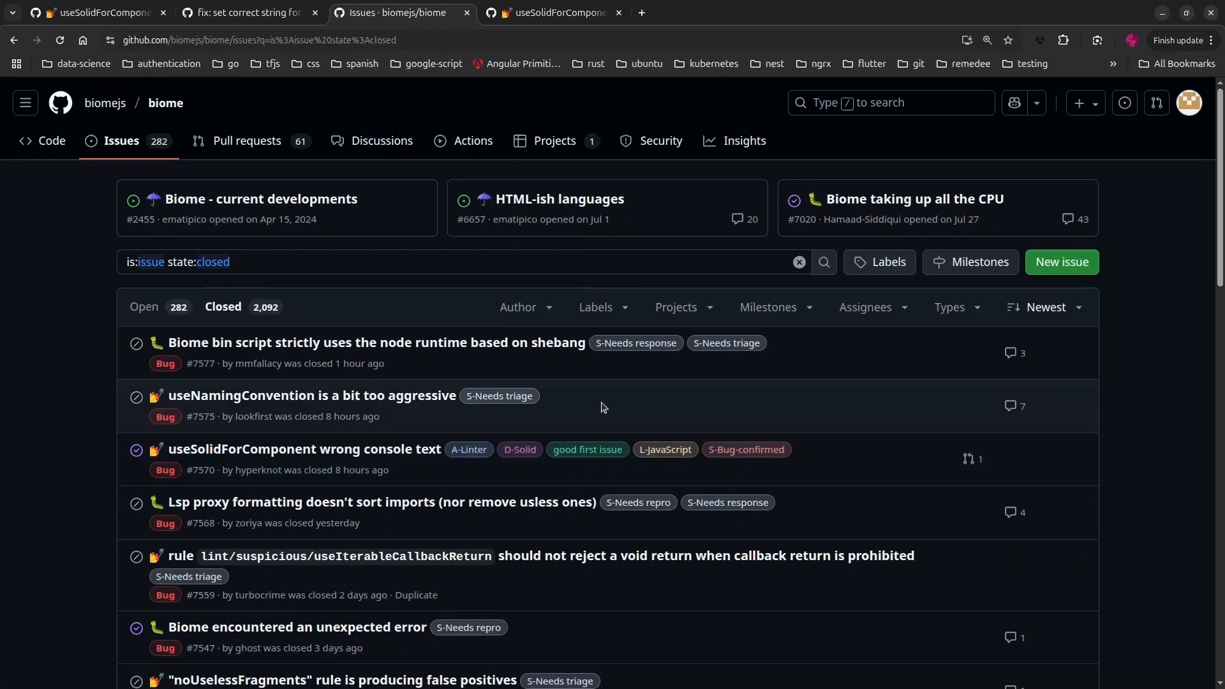
mouse_move(361, 448)
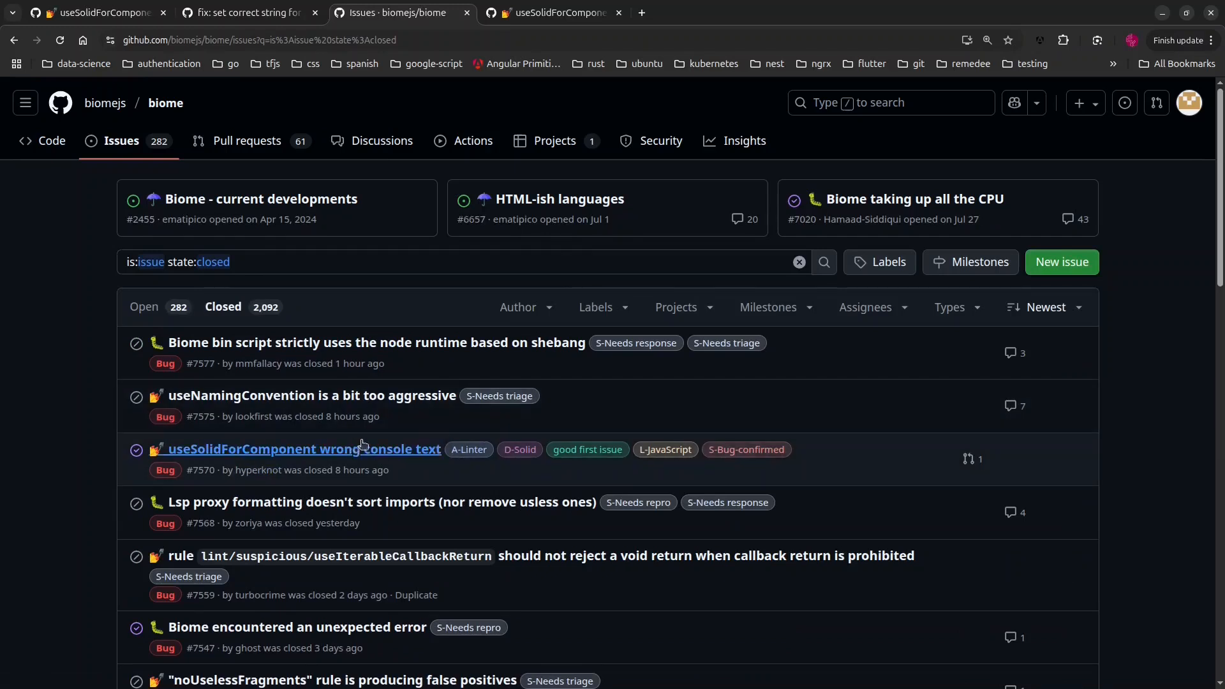
mouse_move(304, 448)
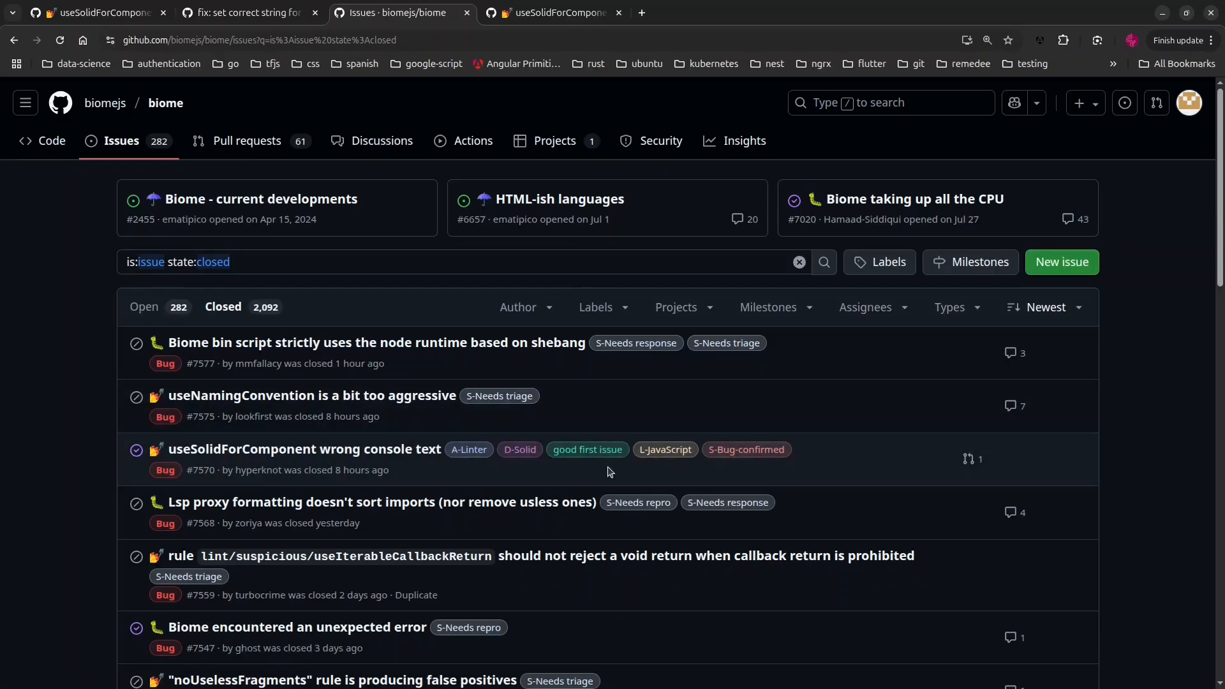
mouse_move(519, 449)
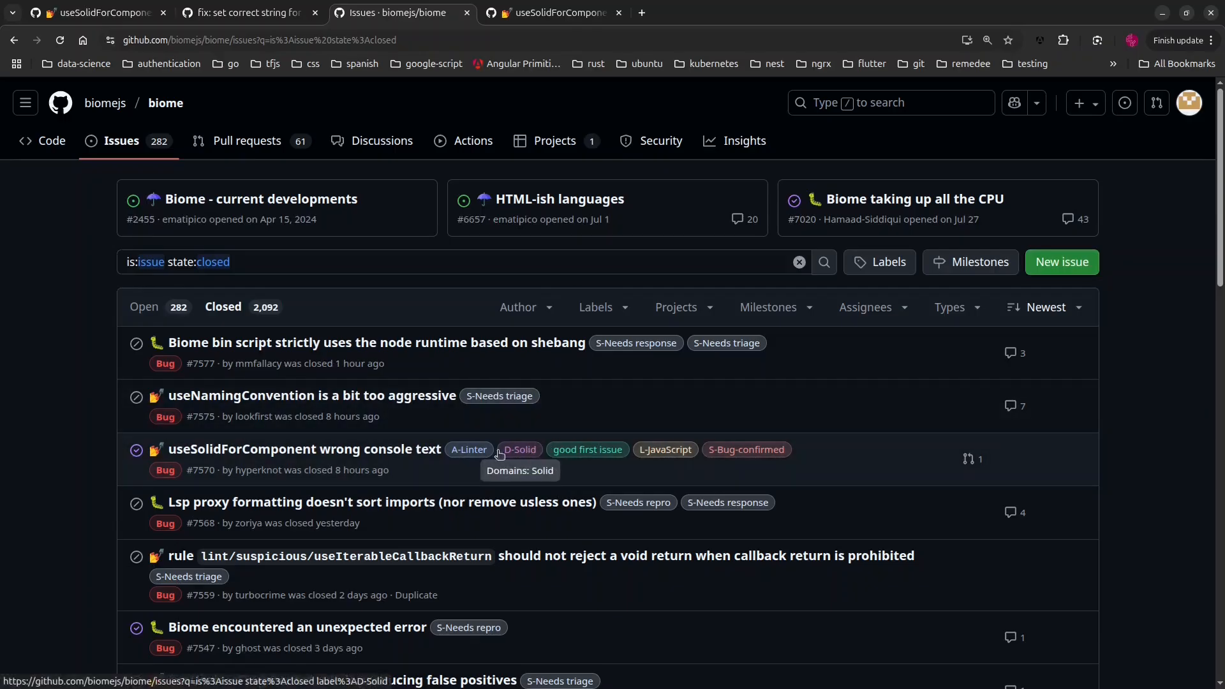
Step: Bring up link options for issue #7570 'useSolidForComponent wrong console text' in the closed issues list
right_click(259, 448)
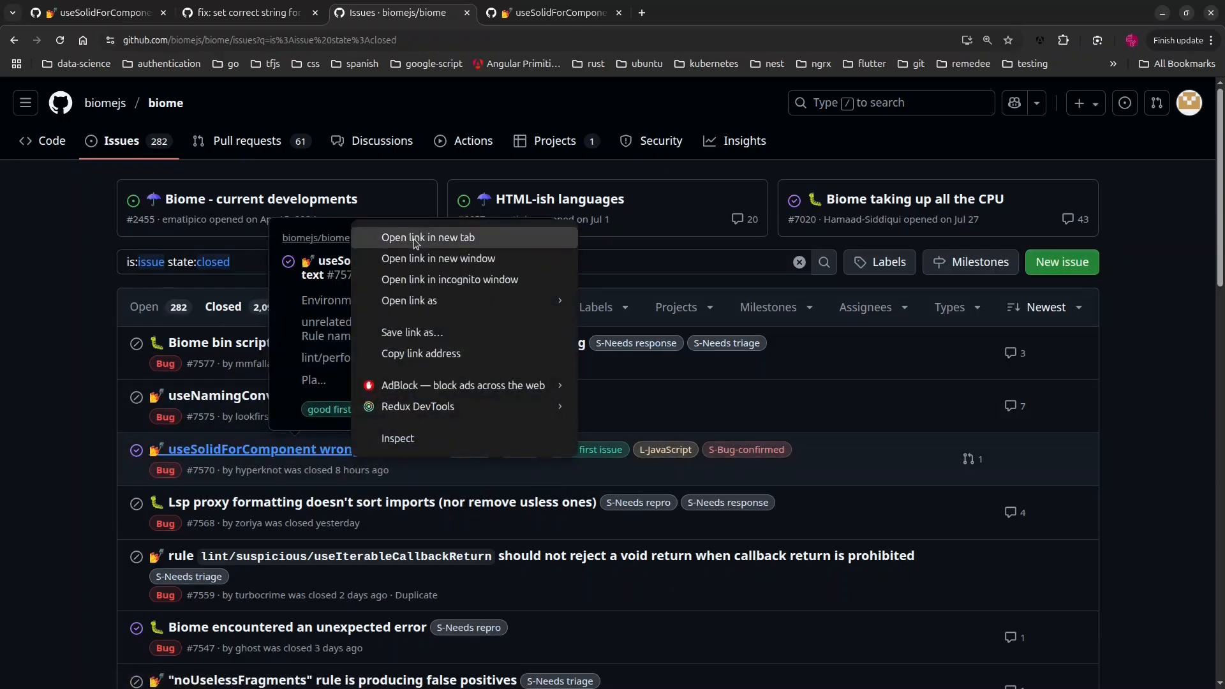
Step: Read issue #7570 in a new tab through to its closure by PR #7574
left_click(429, 237)
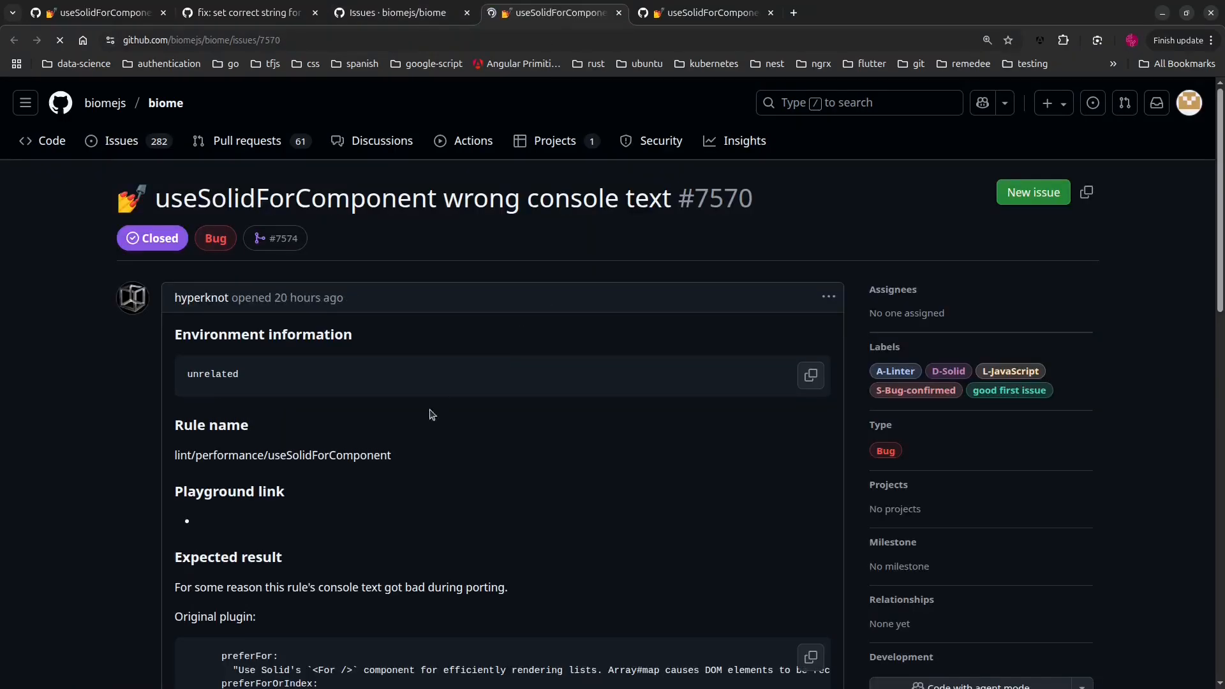
scroll("down", 3)
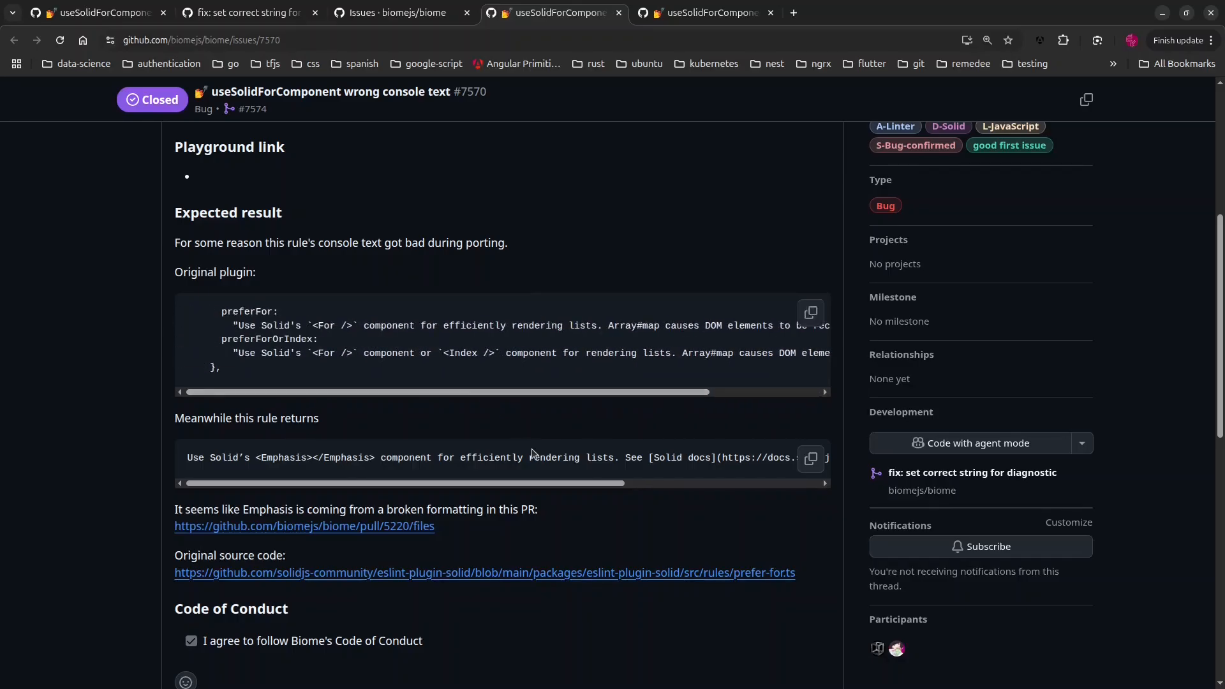
scroll("down", 3)
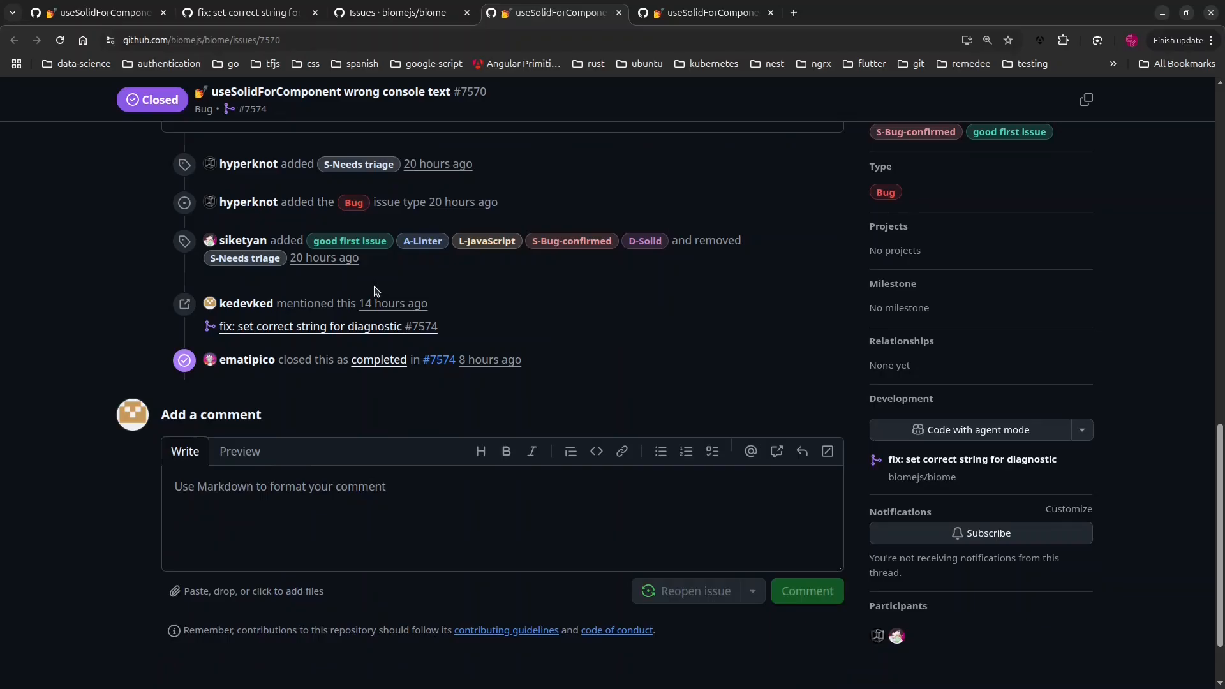
scroll("up", 3)
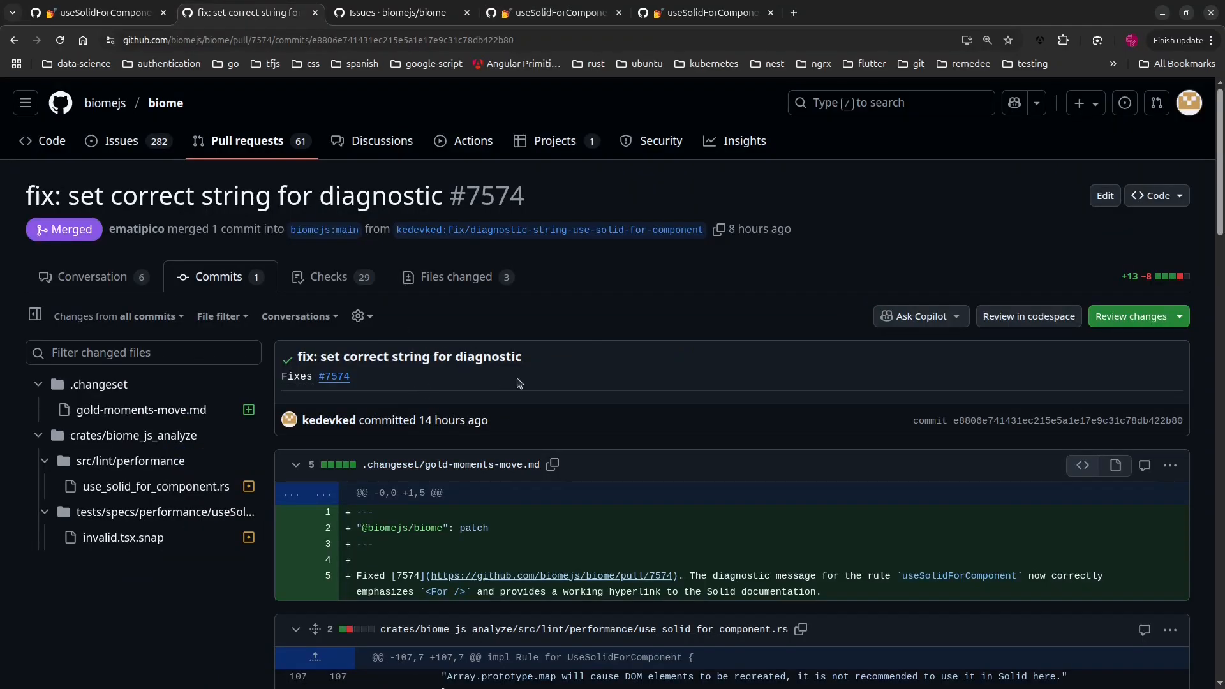
scroll("down", 3)
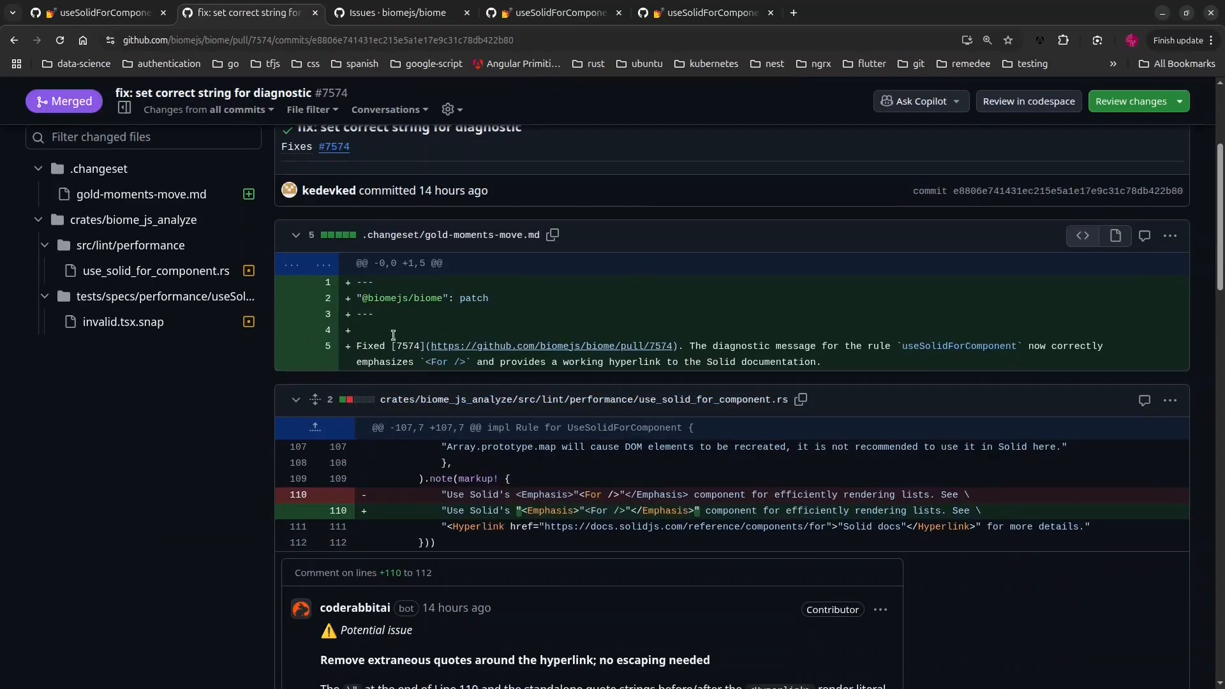
mouse_move(500, 509)
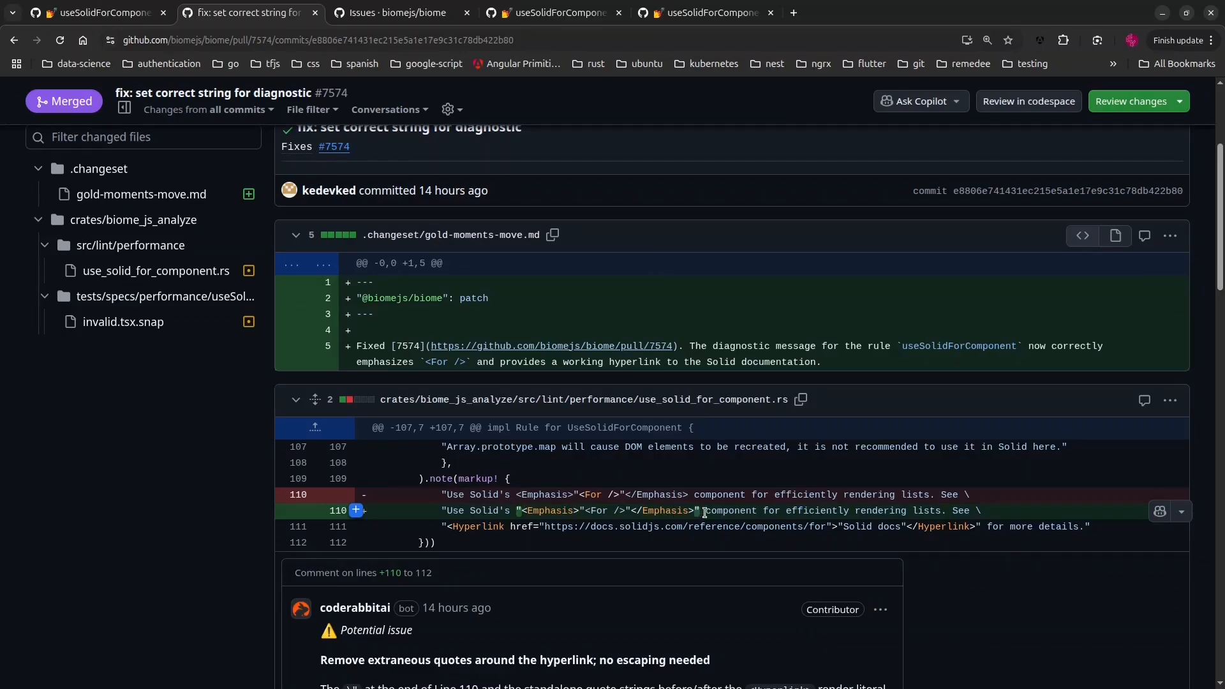
mouse_move(140, 271)
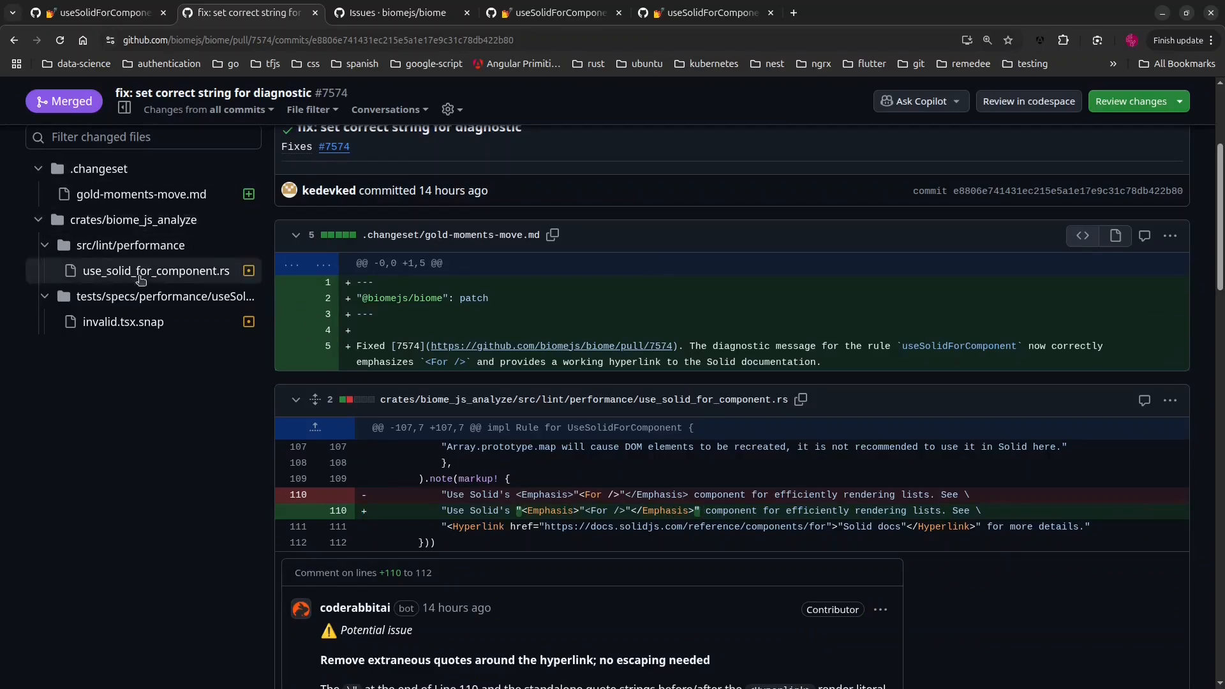
mouse_move(151, 345)
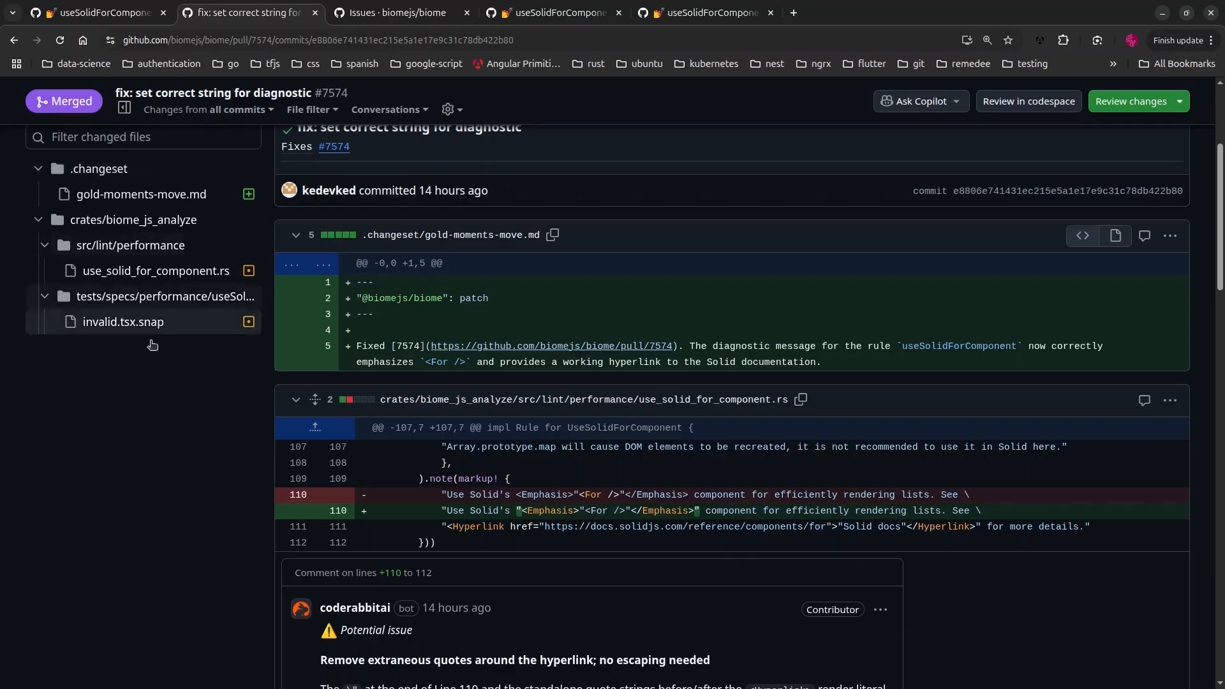
mouse_move(141, 295)
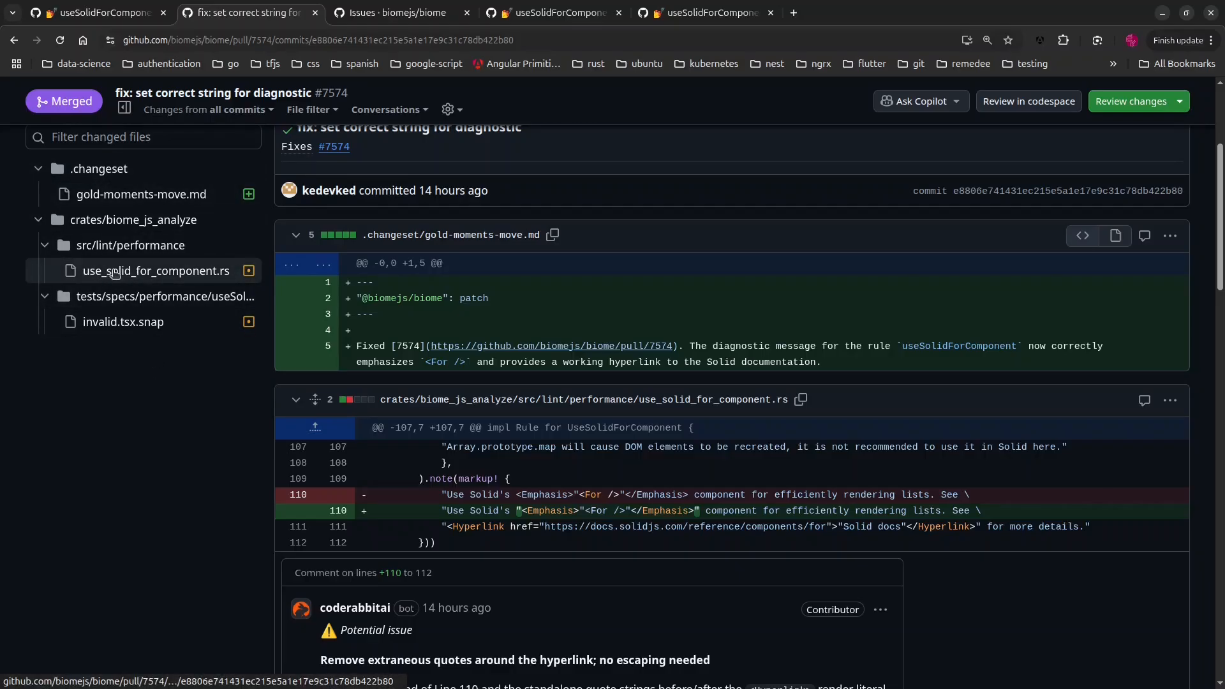
mouse_move(121, 322)
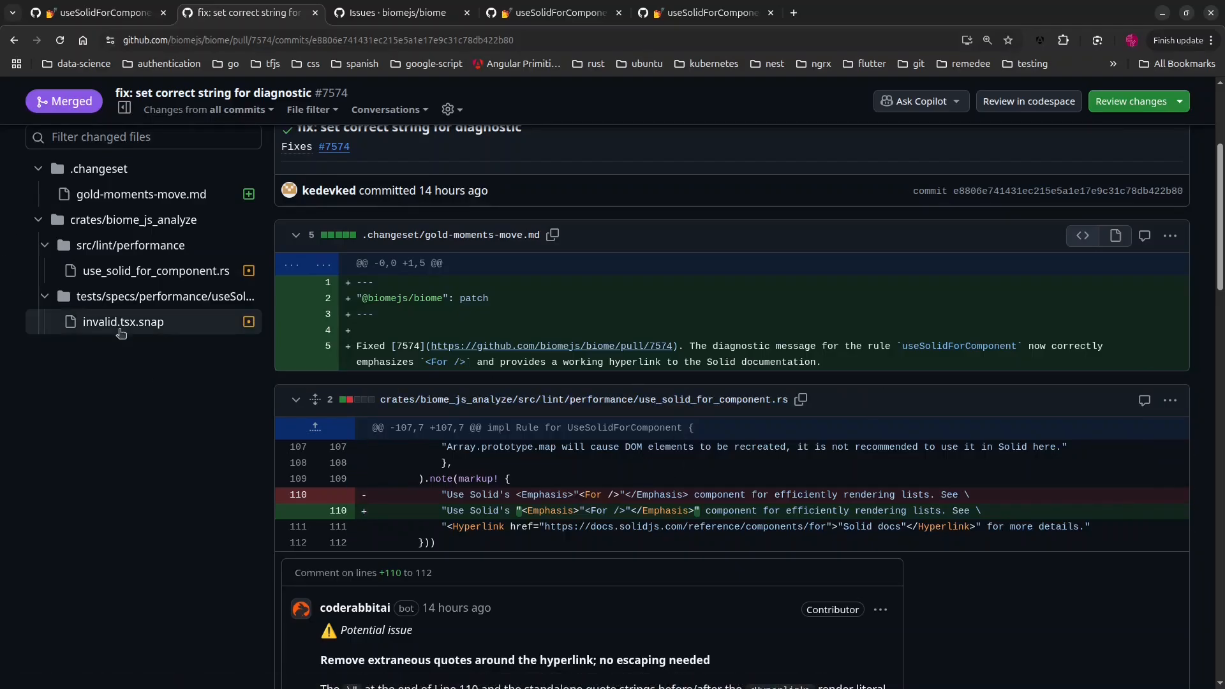
mouse_move(122, 322)
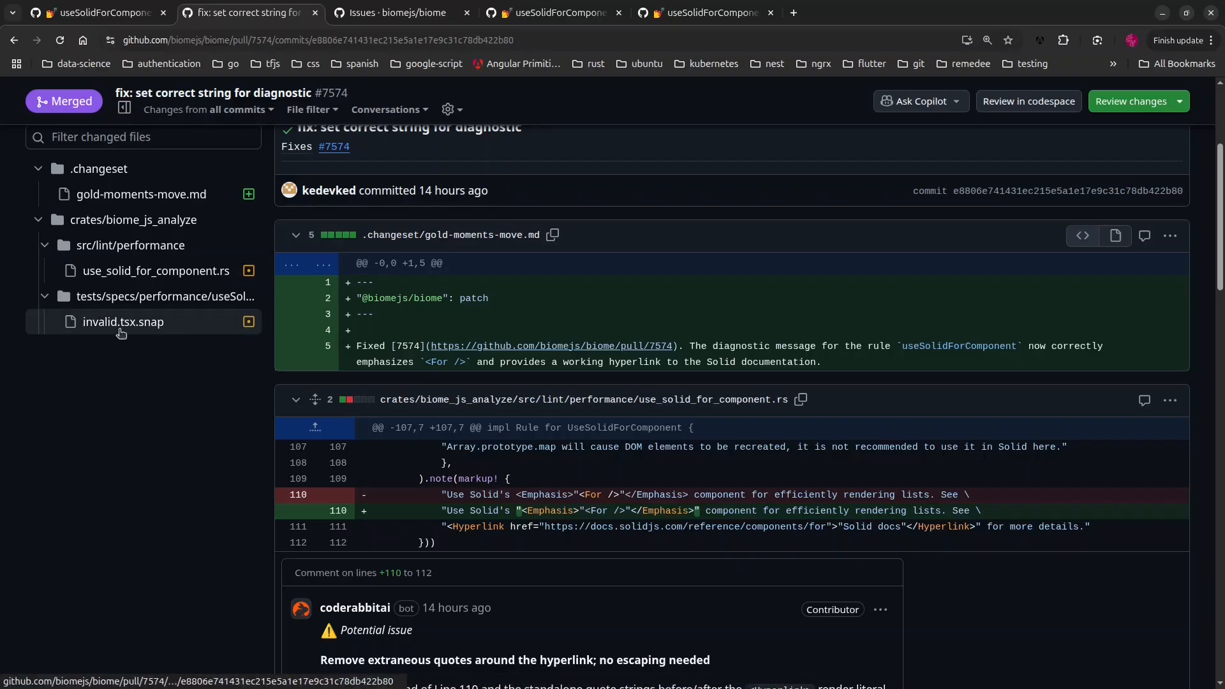
mouse_move(478, 217)
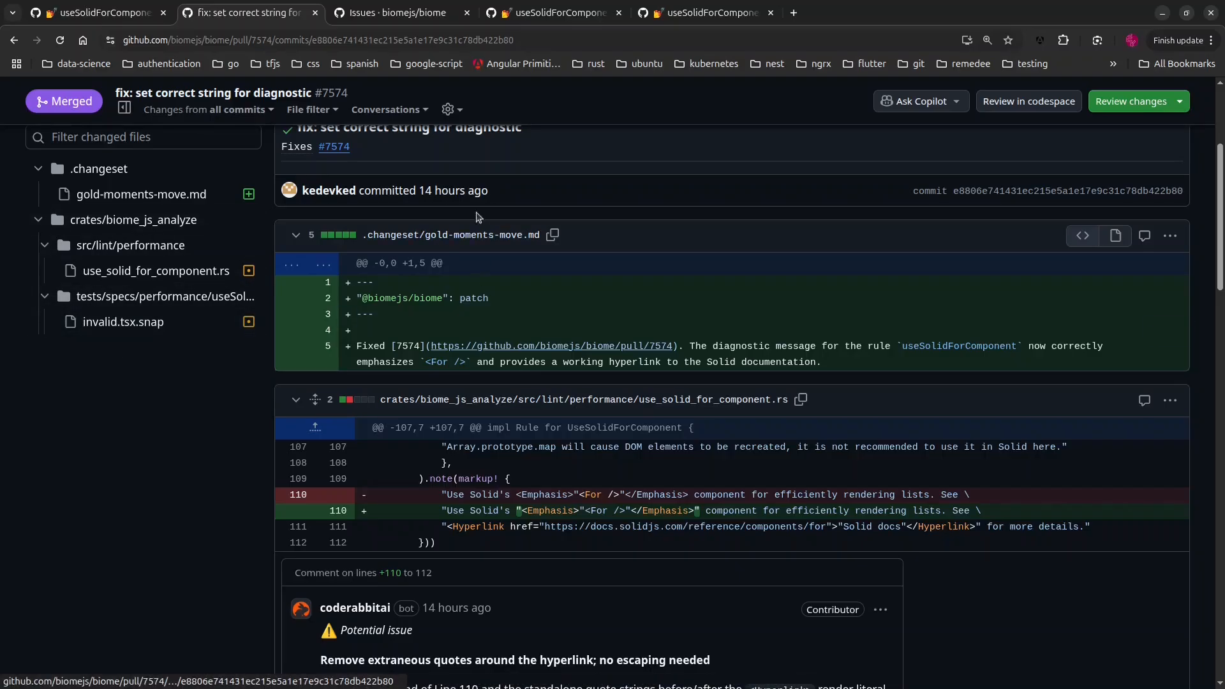
mouse_move(448, 273)
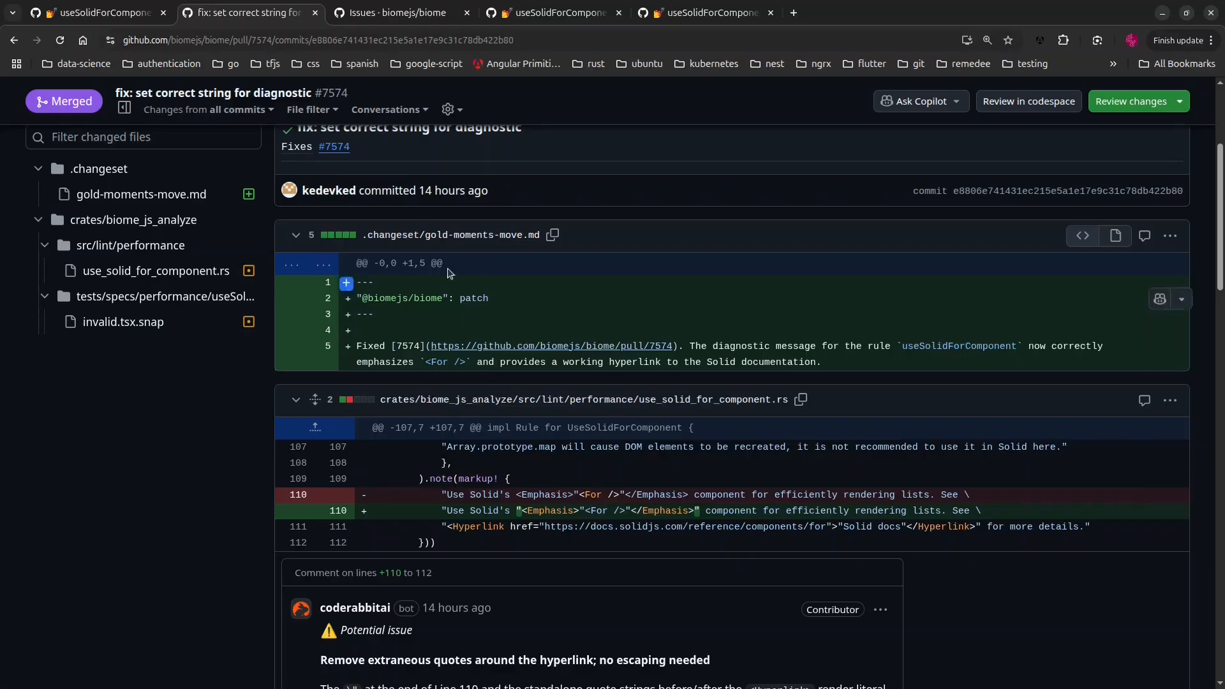
mouse_move(539, 447)
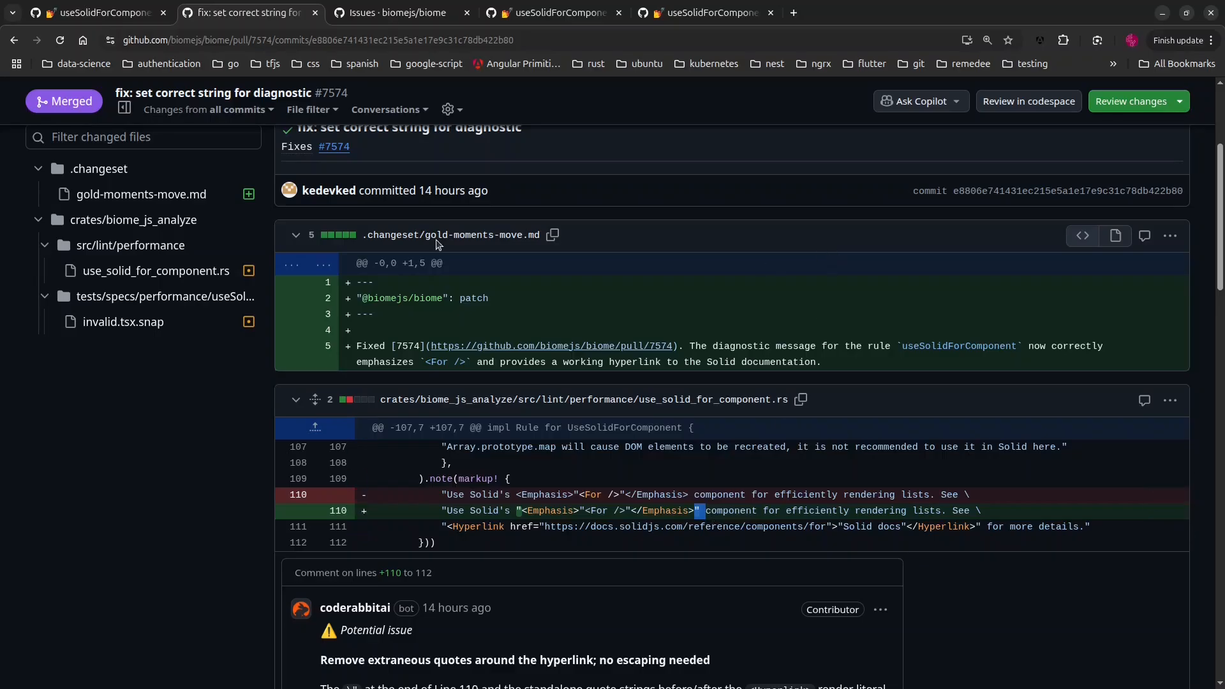
mouse_move(413, 19)
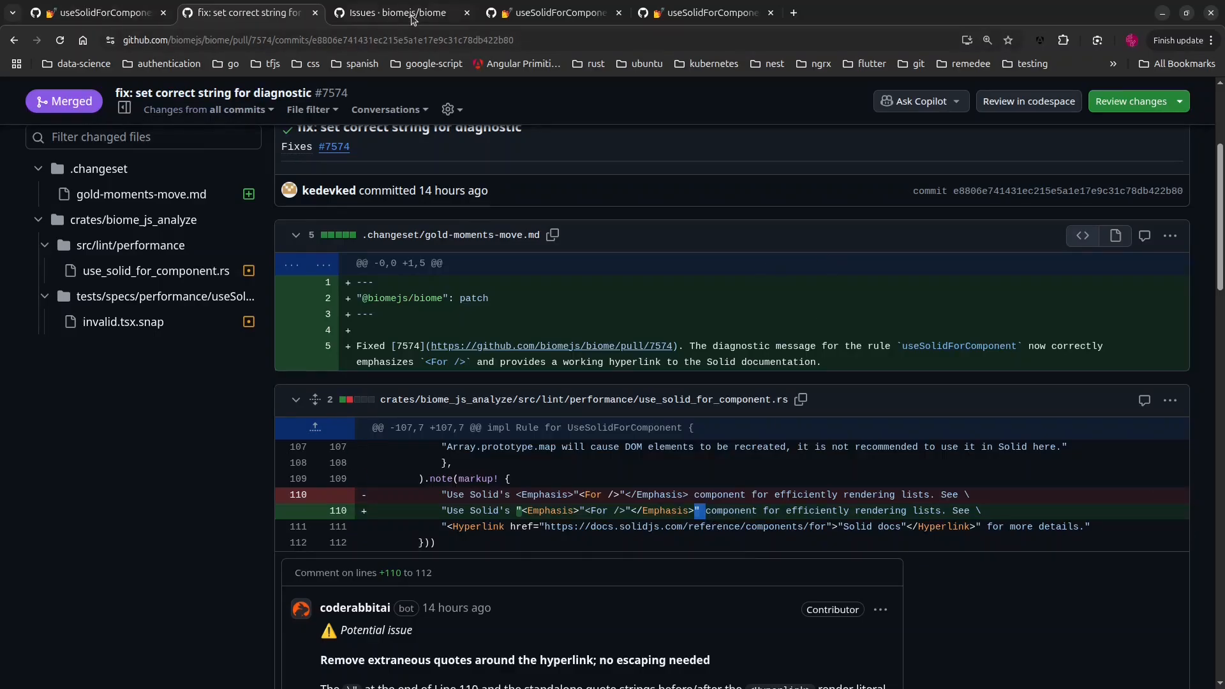
Step: Return from the closed issues list to the tab holding issue #7570
left_click(395, 13)
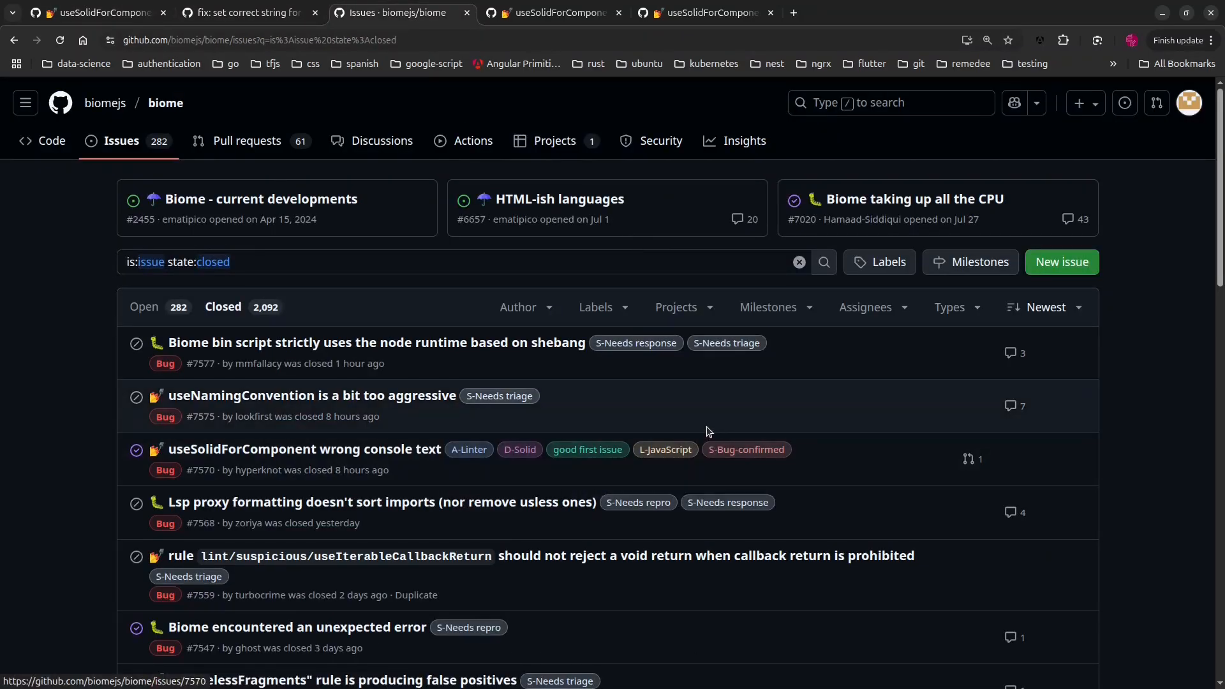
mouse_move(1146, 370)
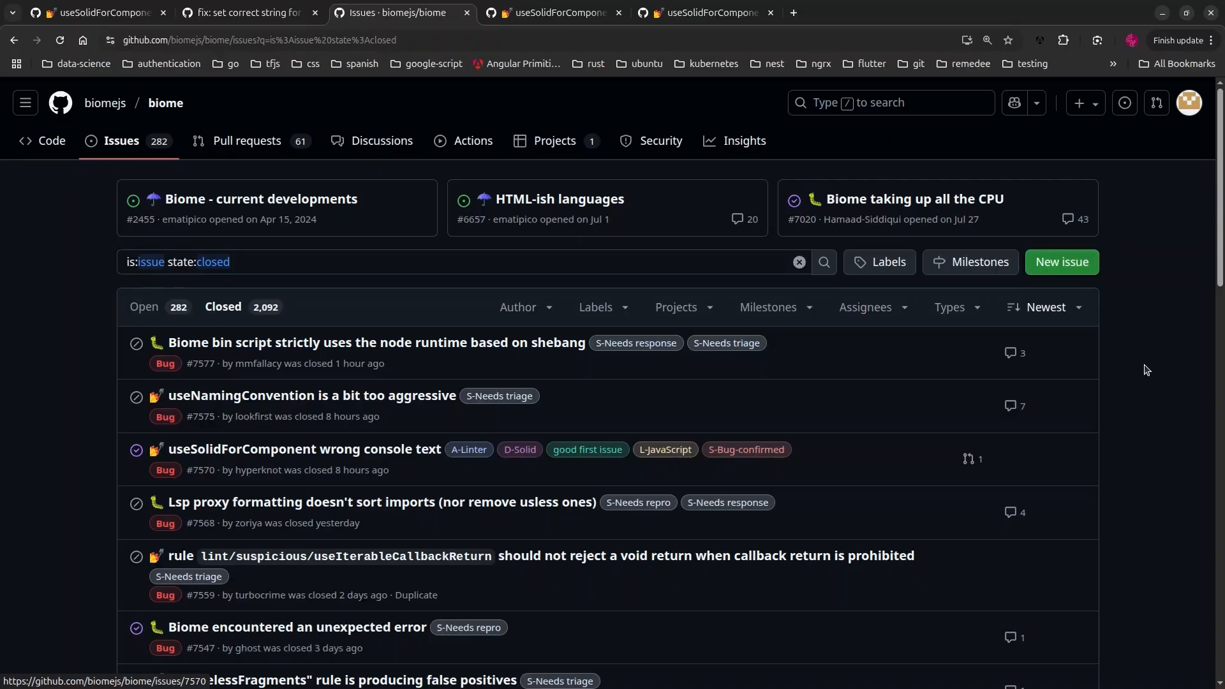
mouse_move(552, 464)
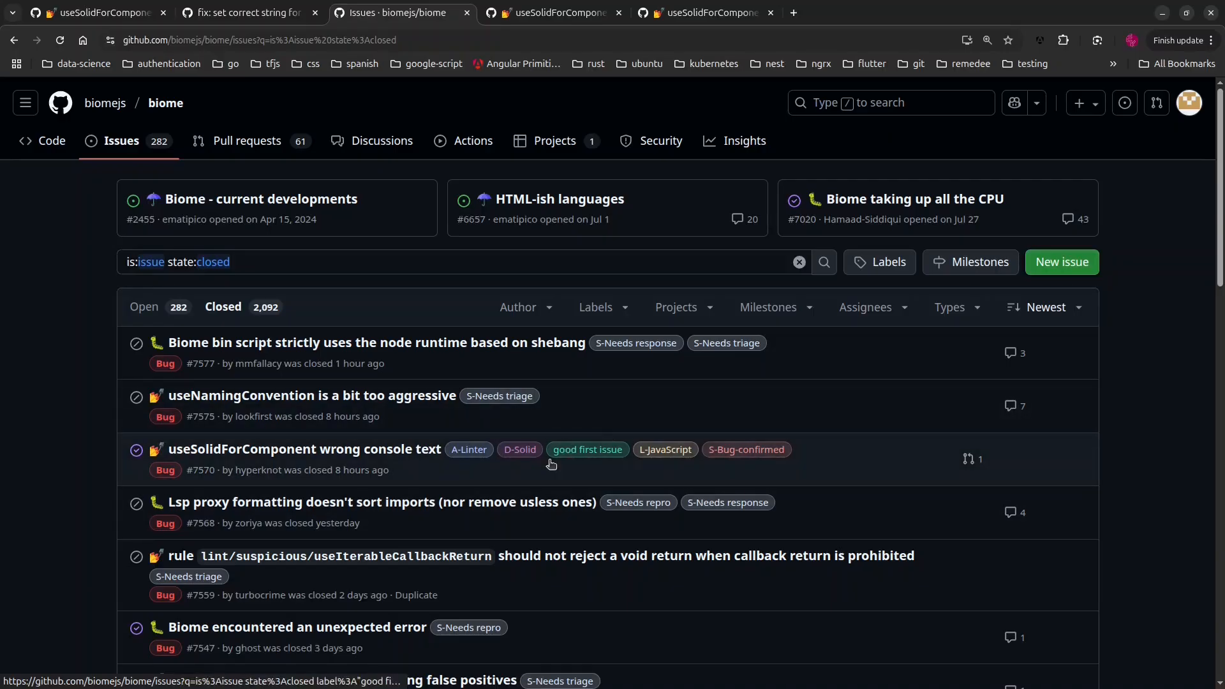
mouse_move(587, 449)
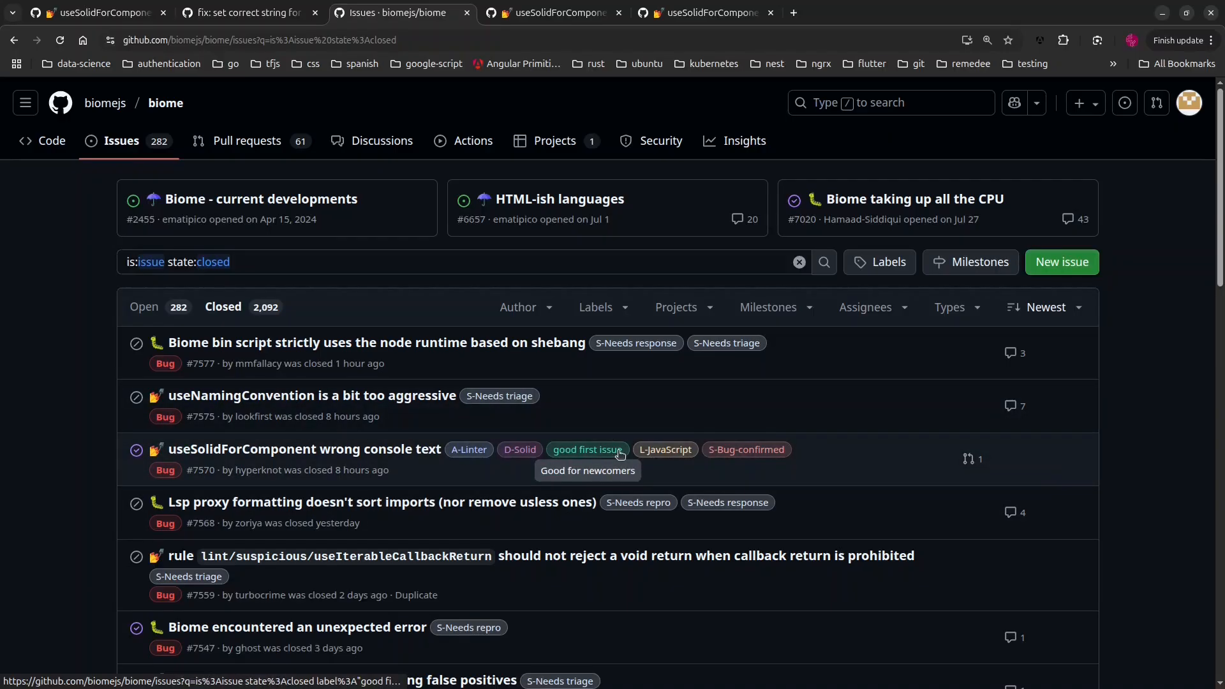
mouse_move(584, 454)
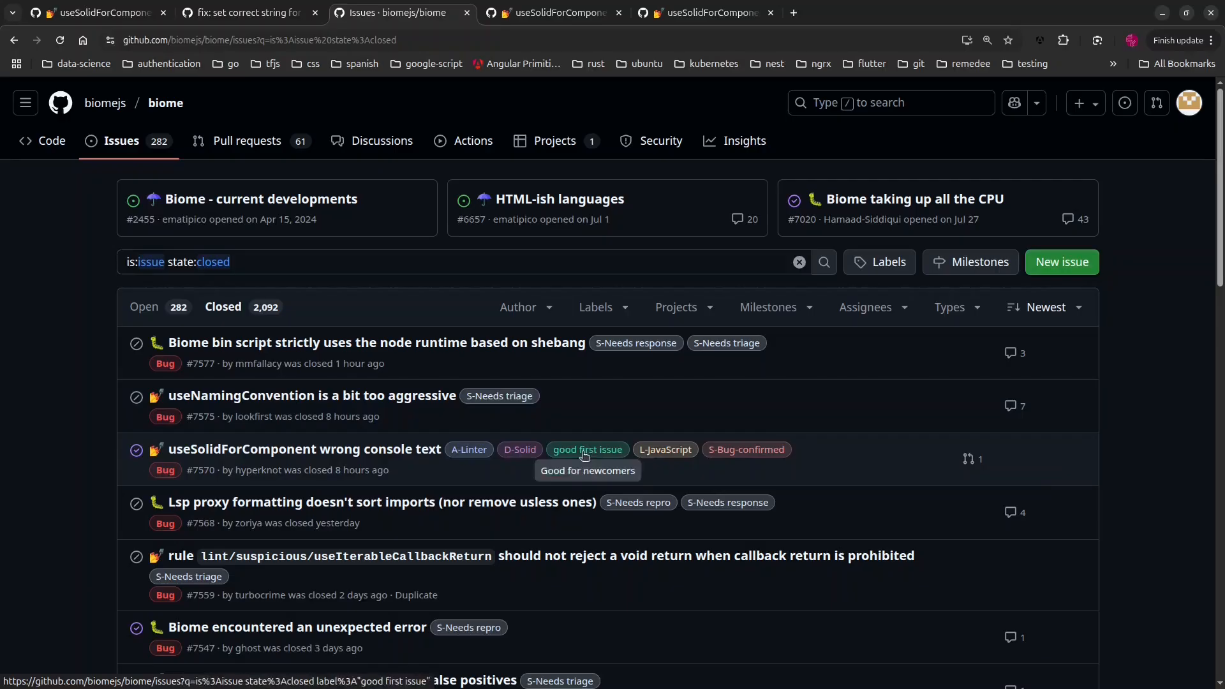
mouse_move(615, 452)
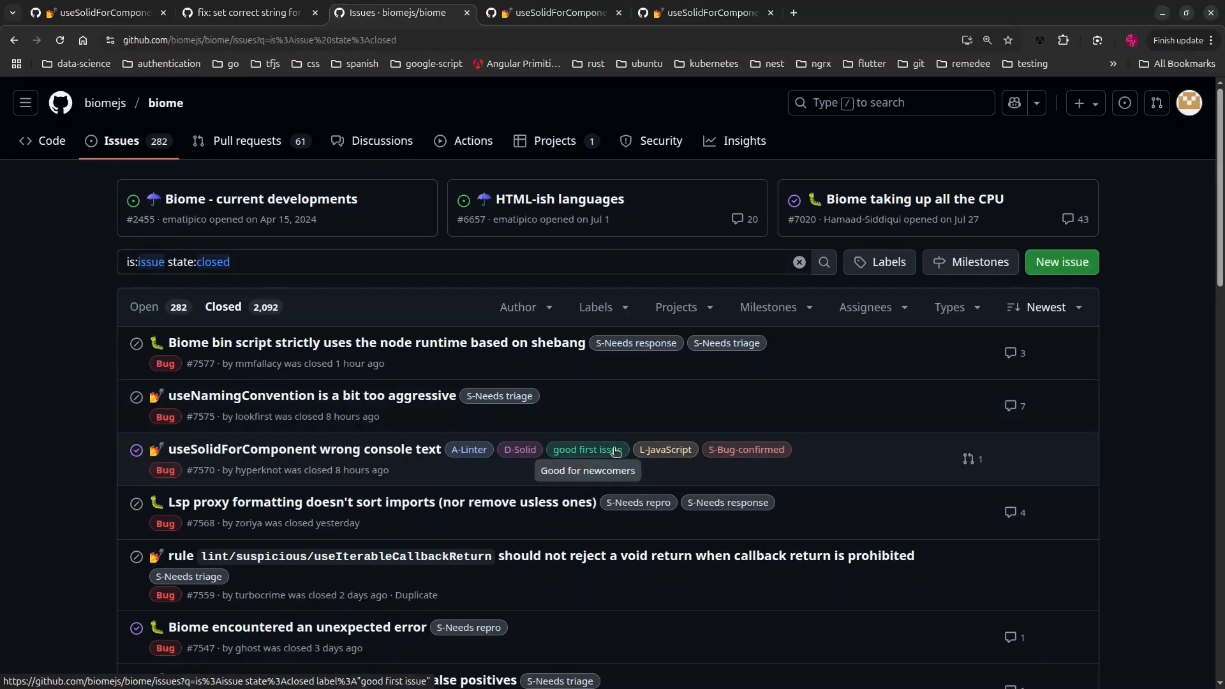
mouse_move(550, 482)
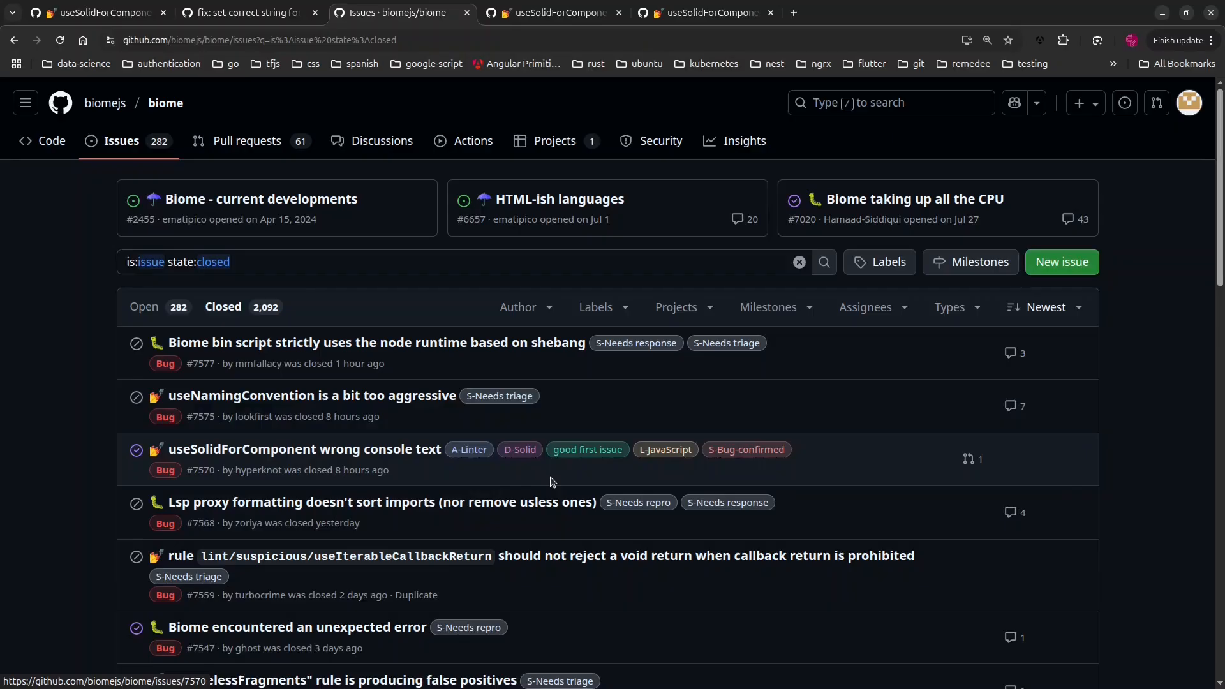
mouse_move(638, 502)
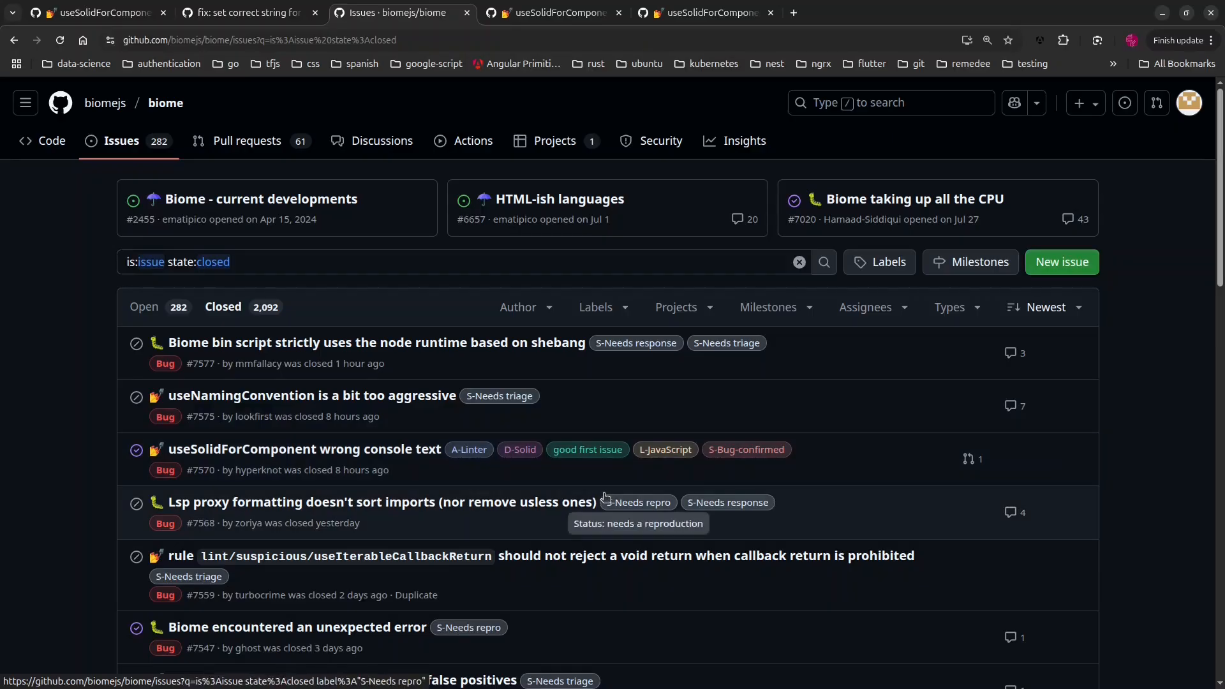
mouse_move(608, 497)
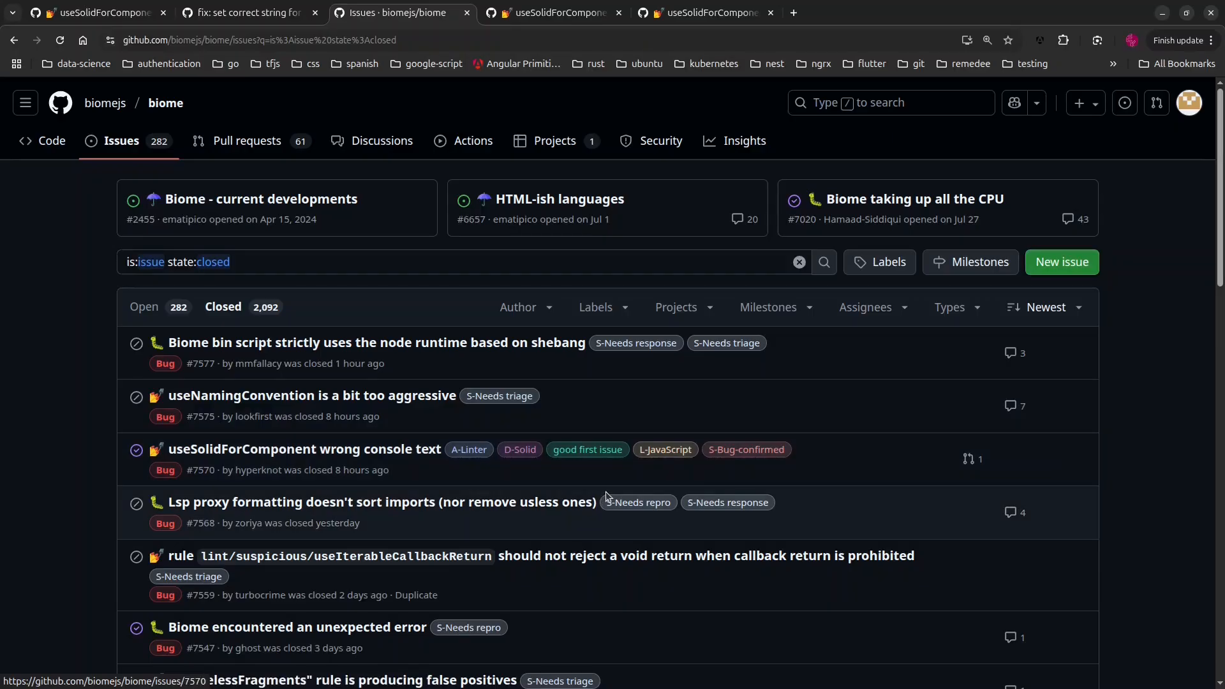
mouse_move(665, 449)
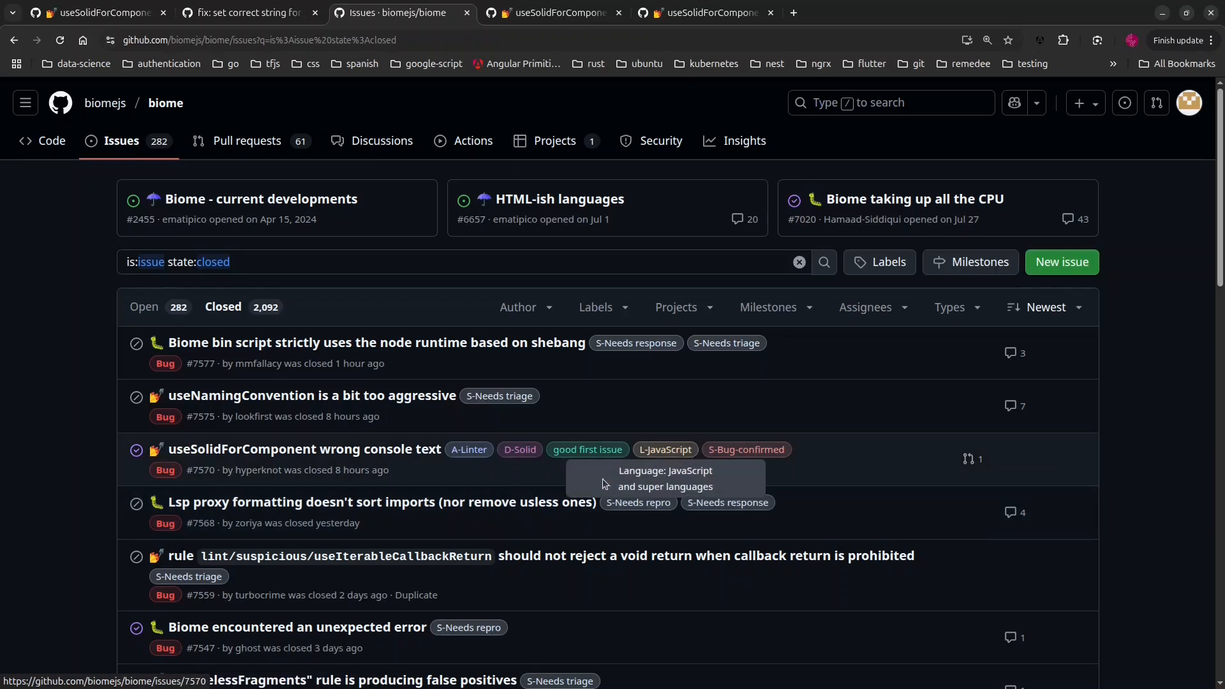
mouse_move(559, 482)
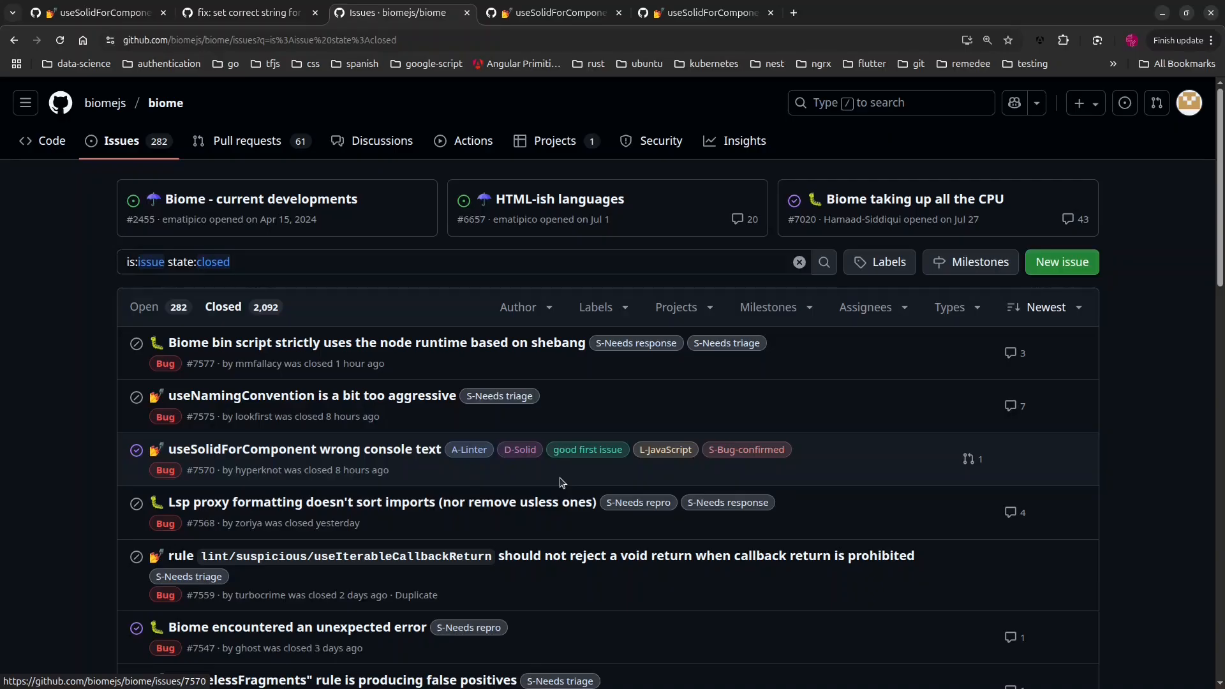
mouse_move(680, 403)
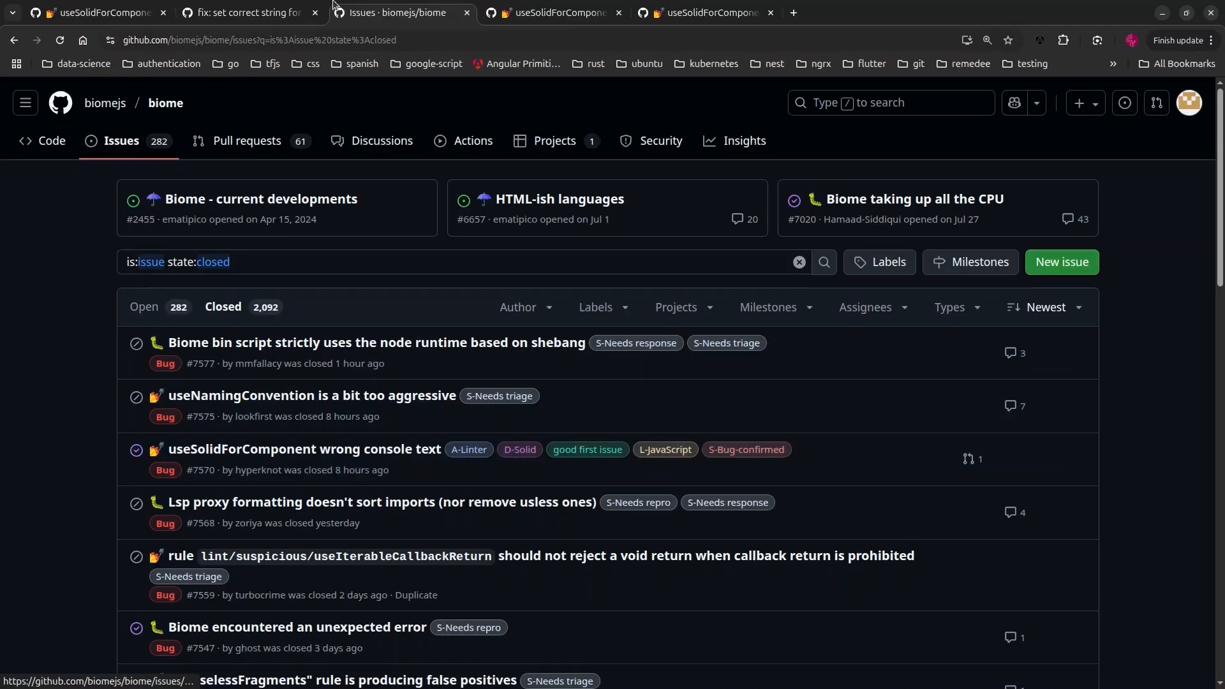
left_click(305, 449)
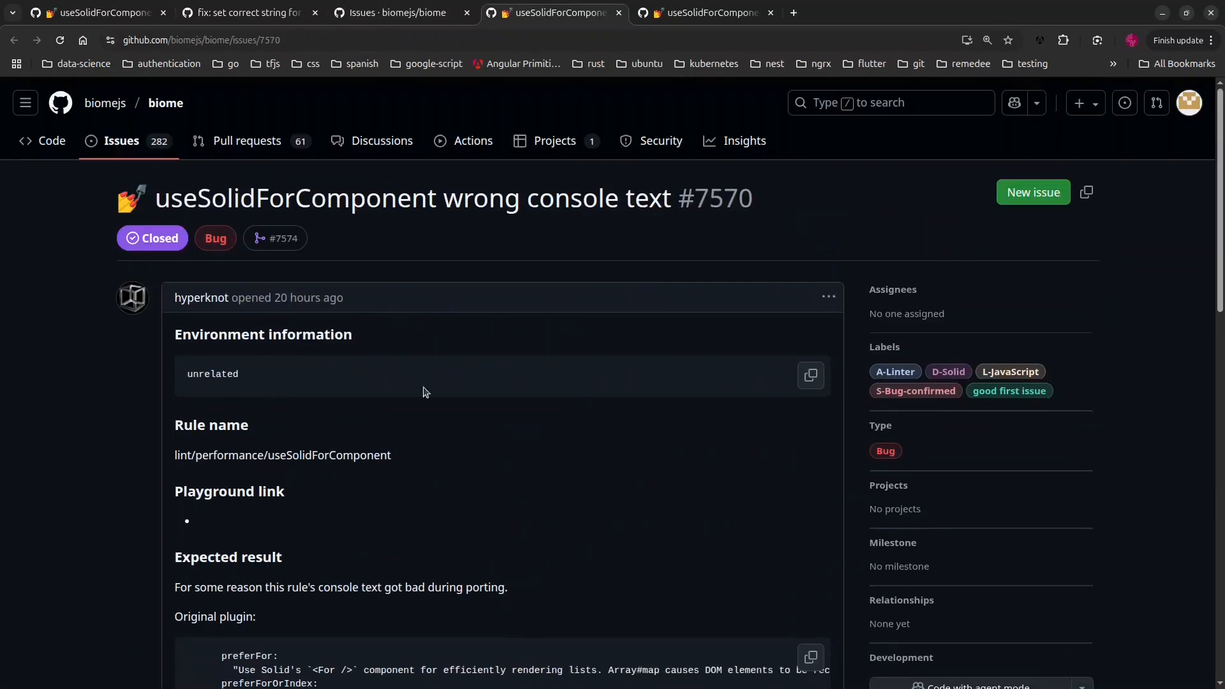
mouse_move(290, 290)
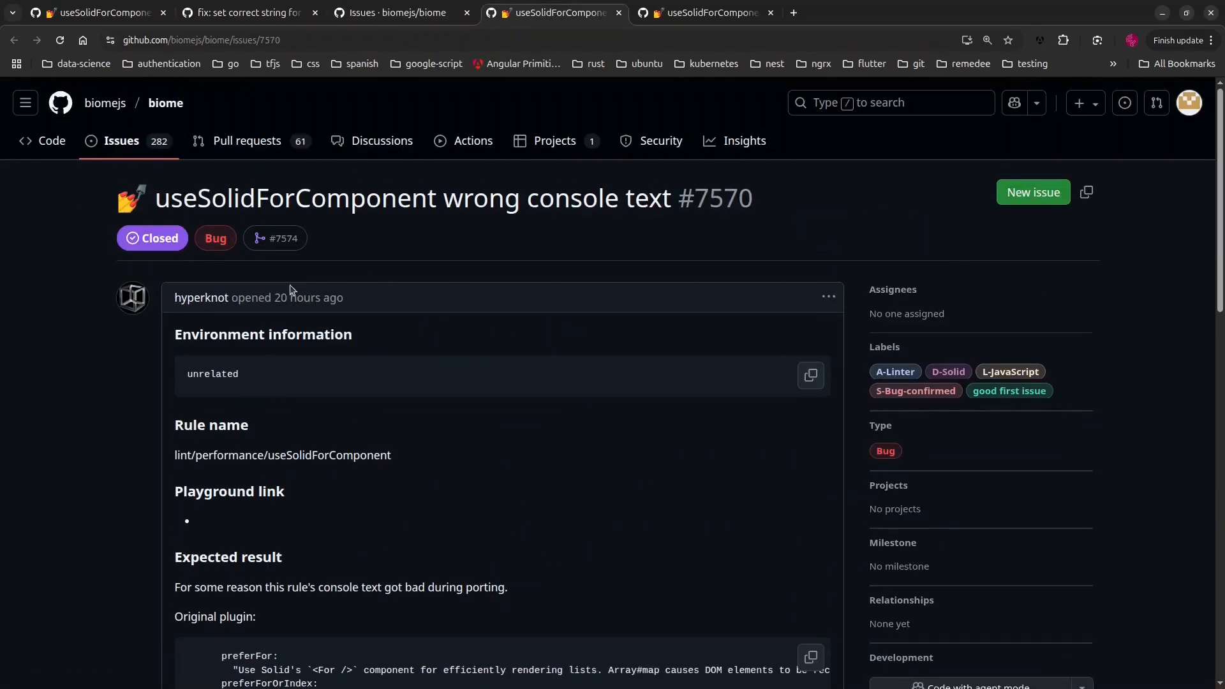
Step: Follow the issue's link to PR #5220's changed files, blamed for the broken Emphasis formatting
scroll("down", 3)
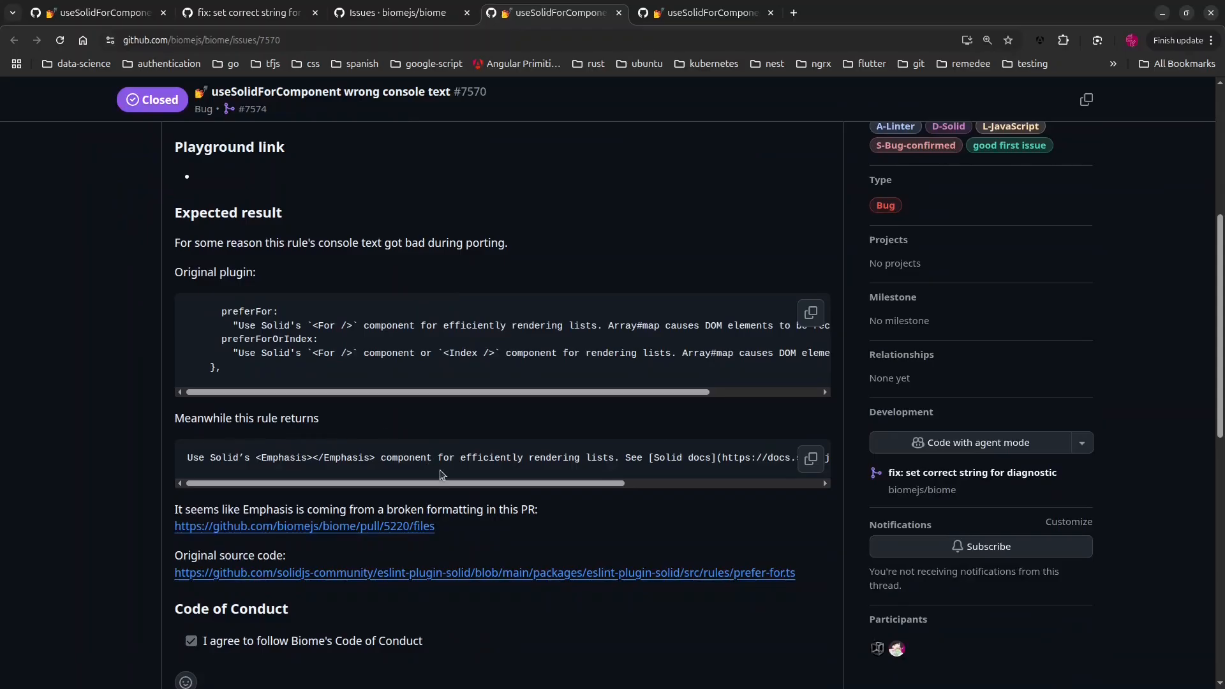
mouse_move(423, 444)
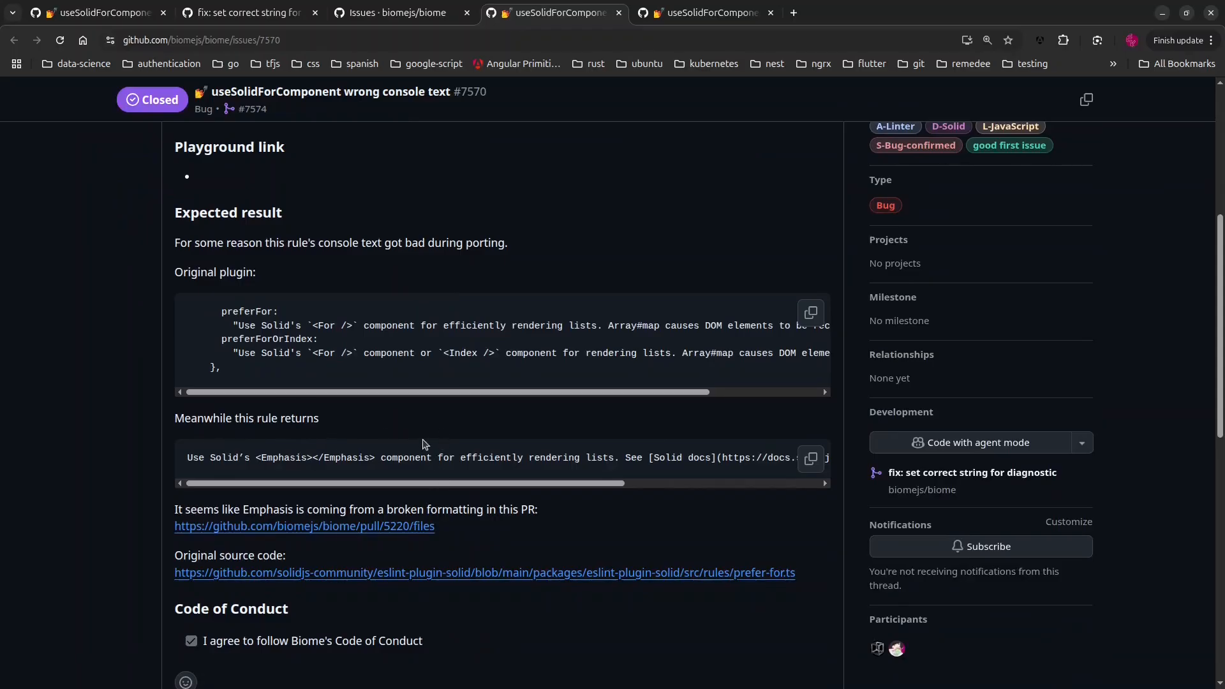
mouse_move(346, 587)
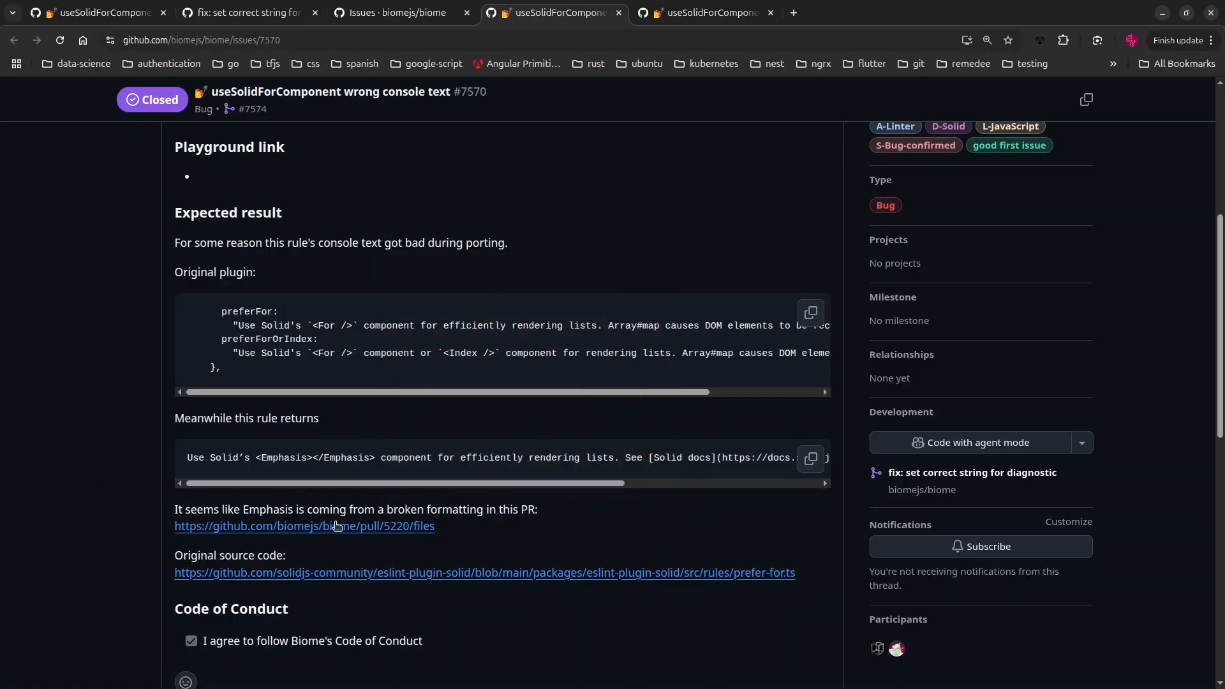
left_click(304, 526)
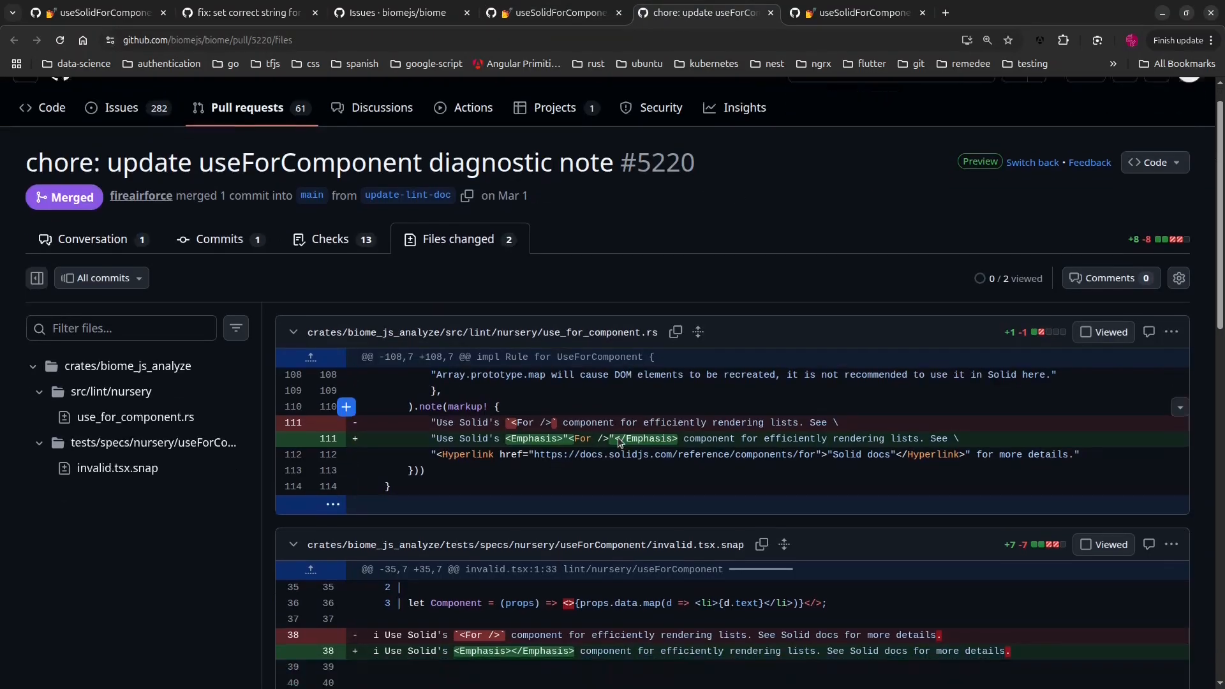
Step: Review PR #5220's Emphasis change to use_for_component.rs, then return to PR #7574's commit
scroll("up", 3)
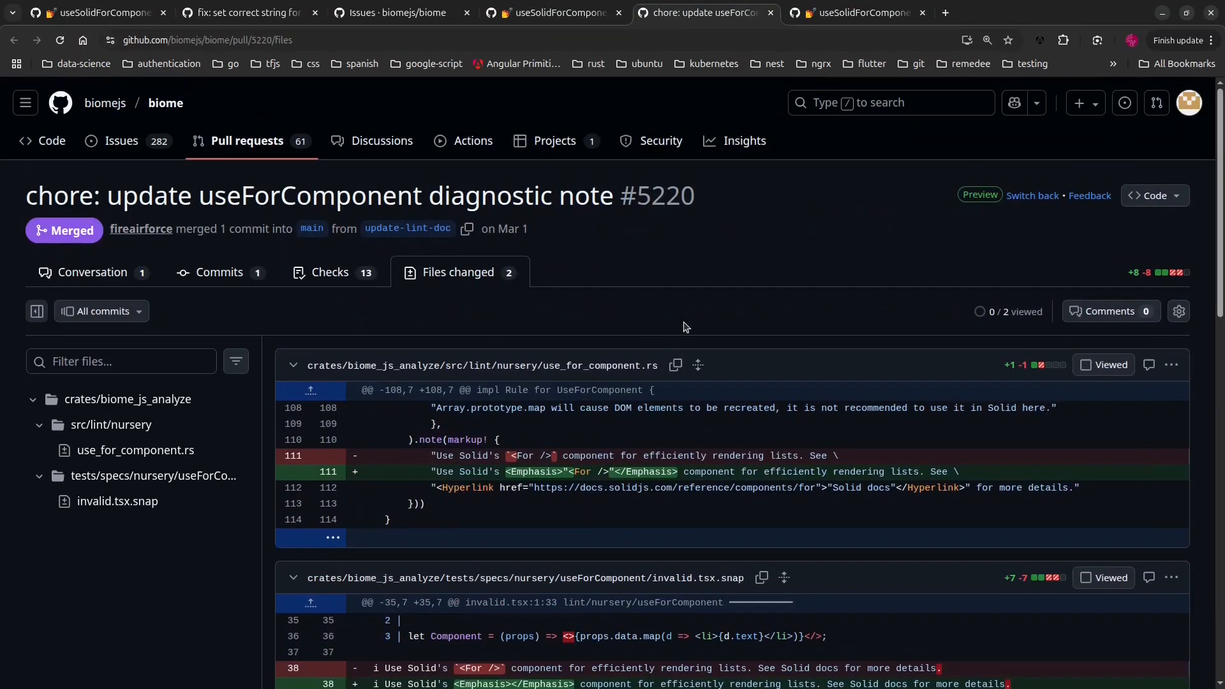
mouse_move(575, 278)
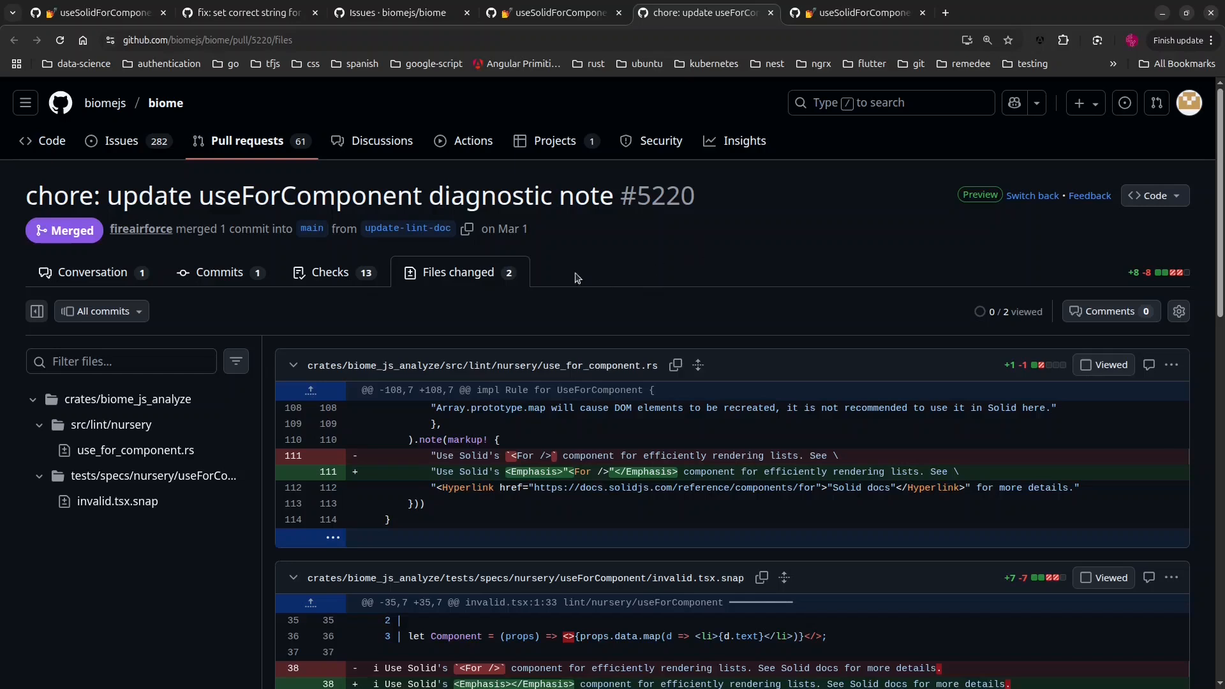
mouse_move(346, 472)
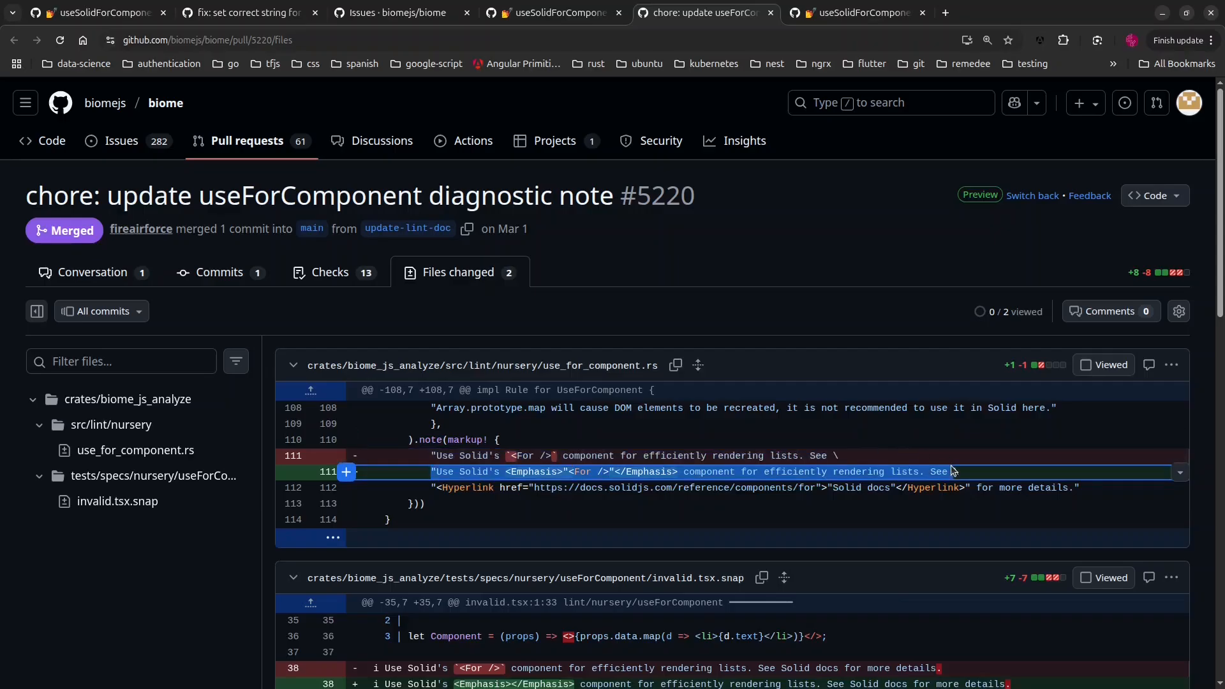
mouse_move(767, 474)
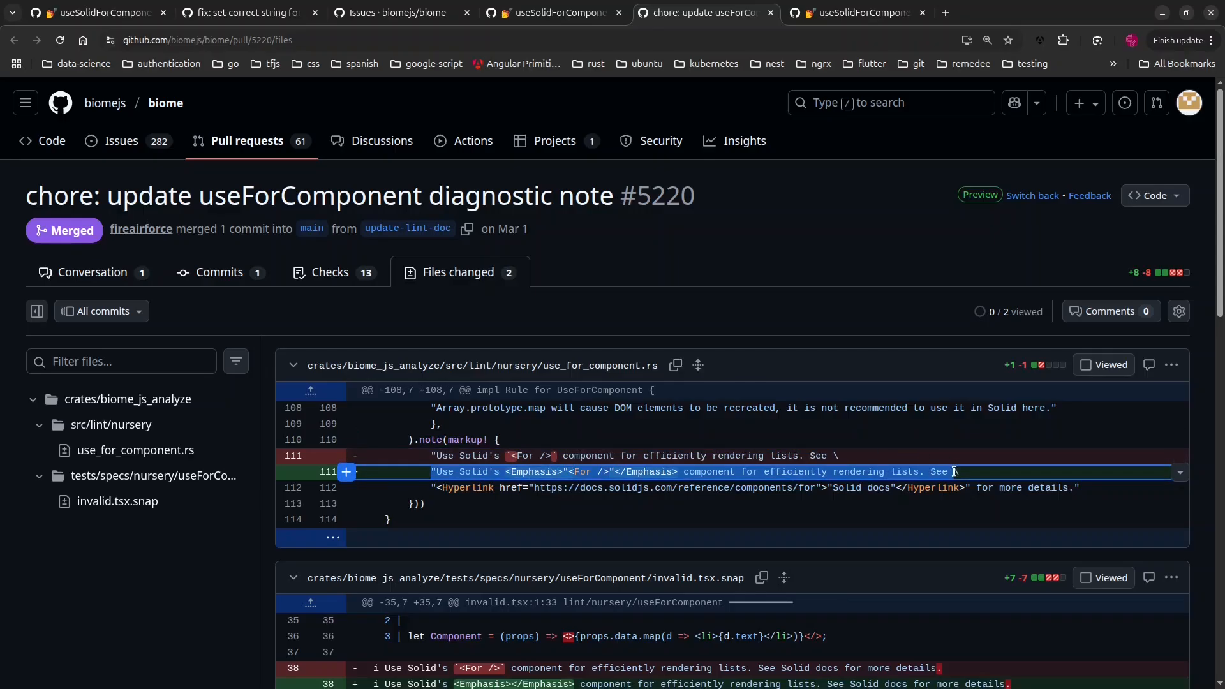
mouse_move(507, 476)
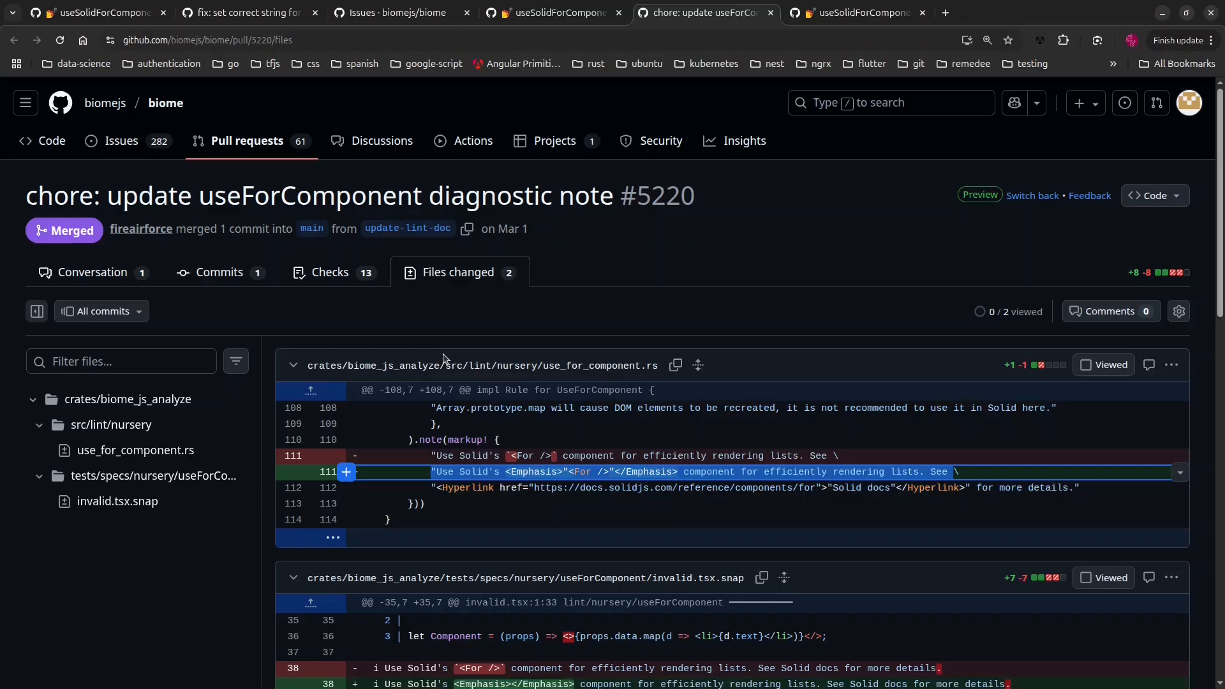
mouse_move(122, 141)
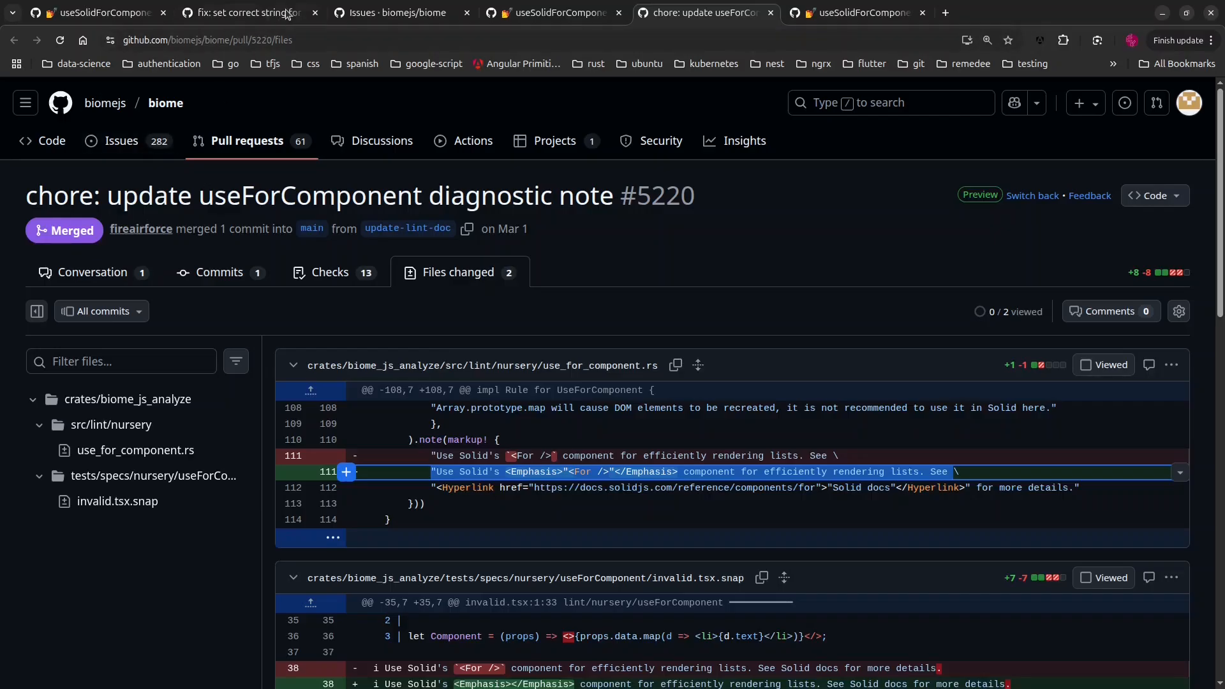
mouse_move(249, 13)
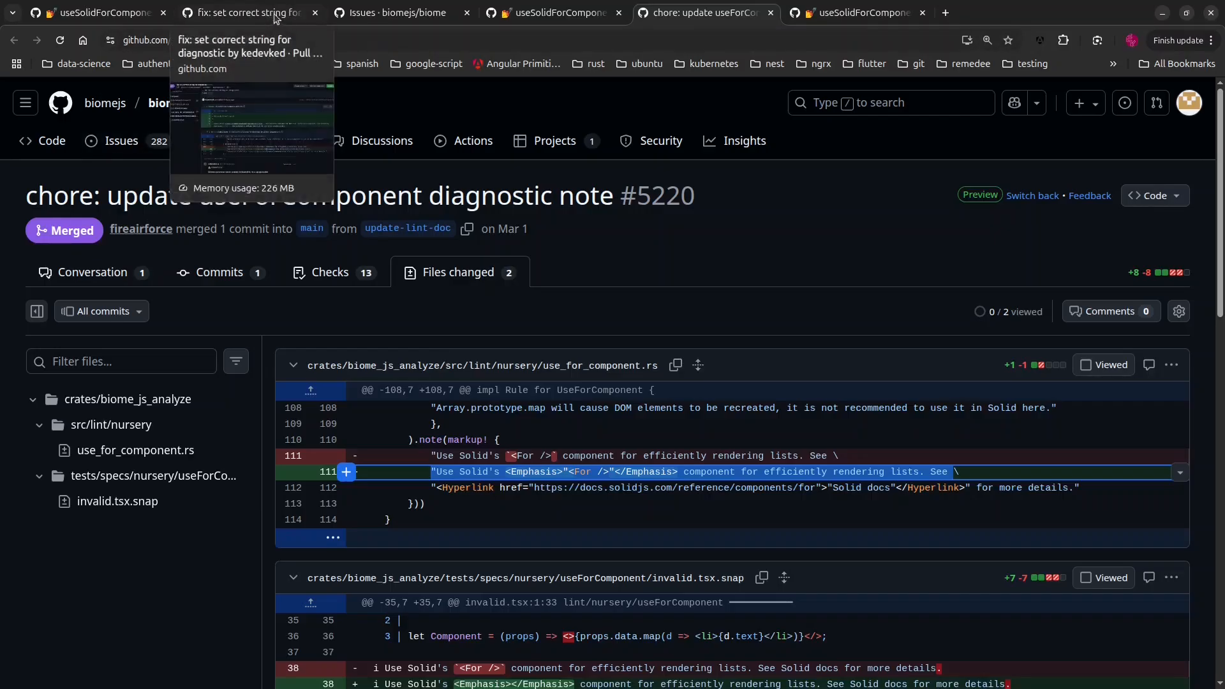
left_click(248, 13)
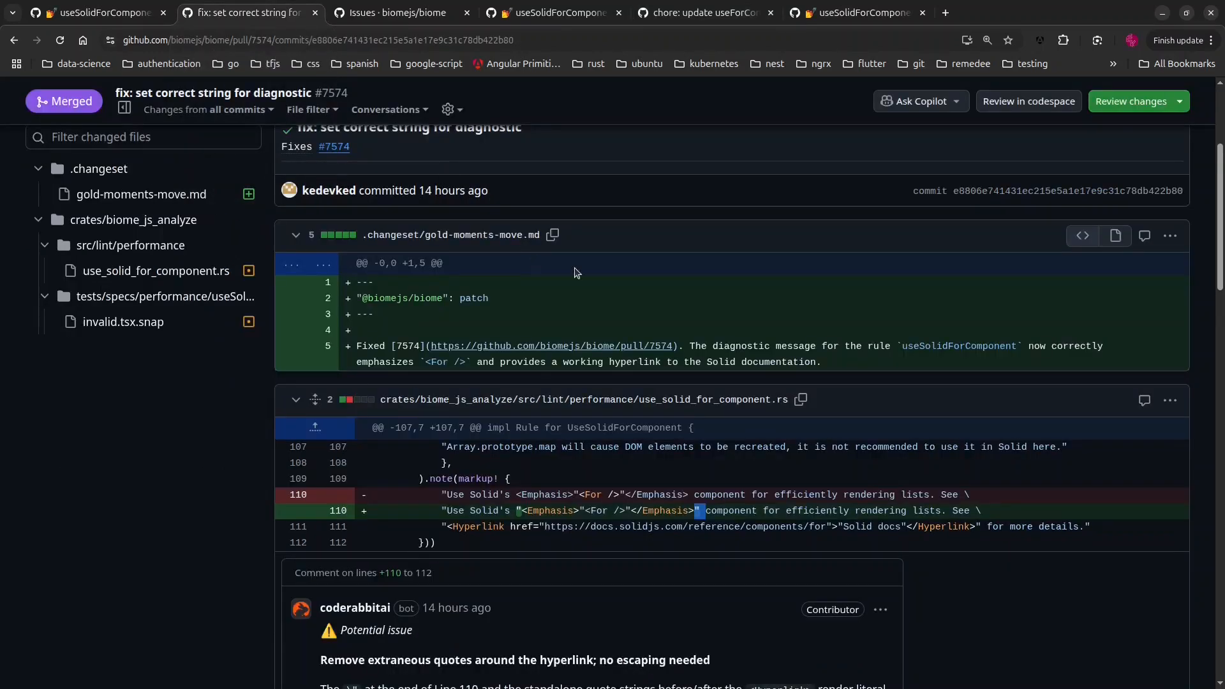
scroll("up", 3)
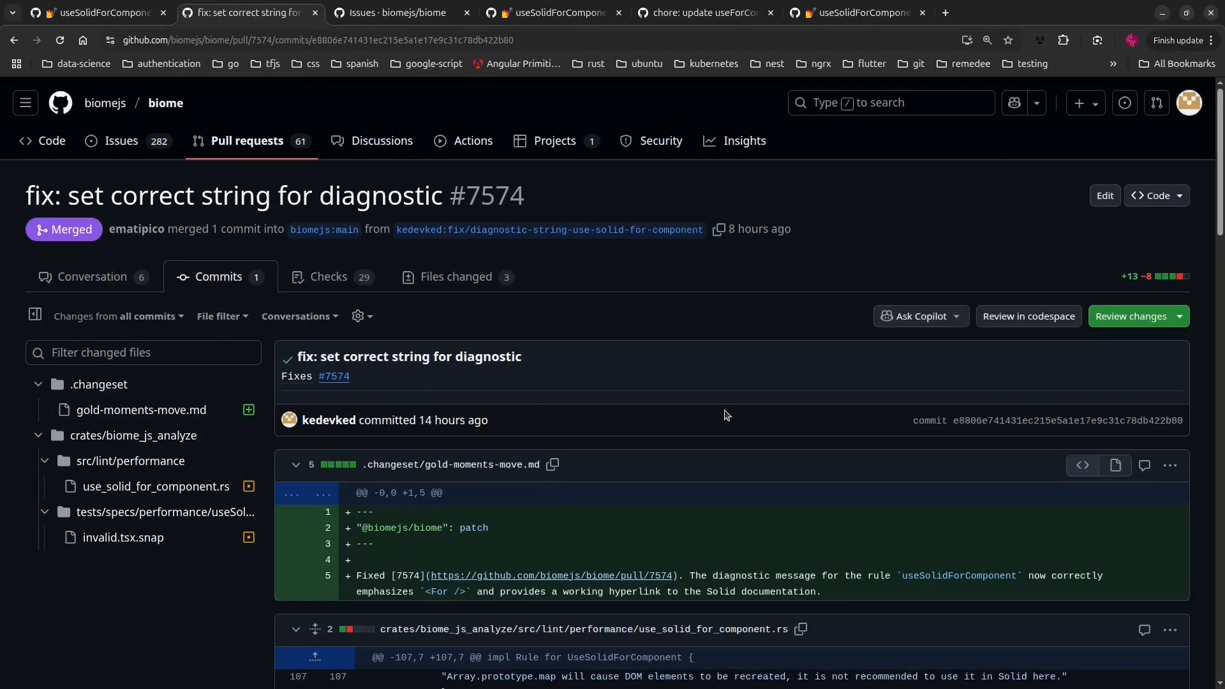
mouse_move(575, 383)
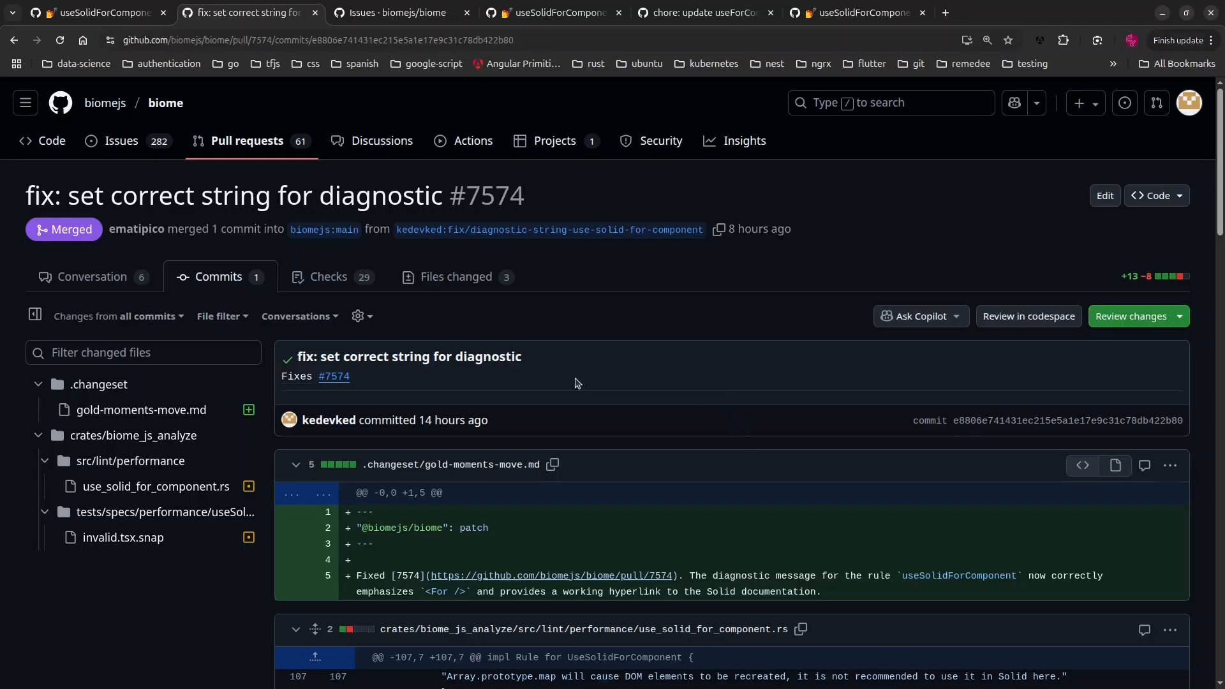
mouse_move(218, 180)
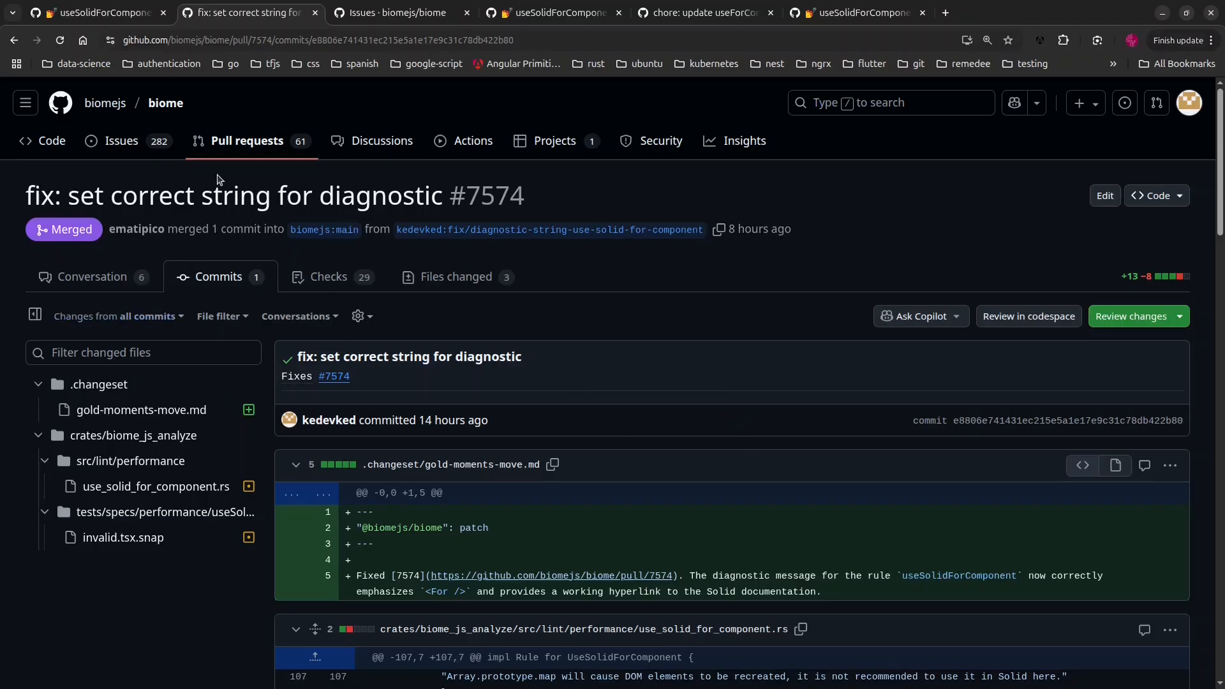
mouse_move(144, 281)
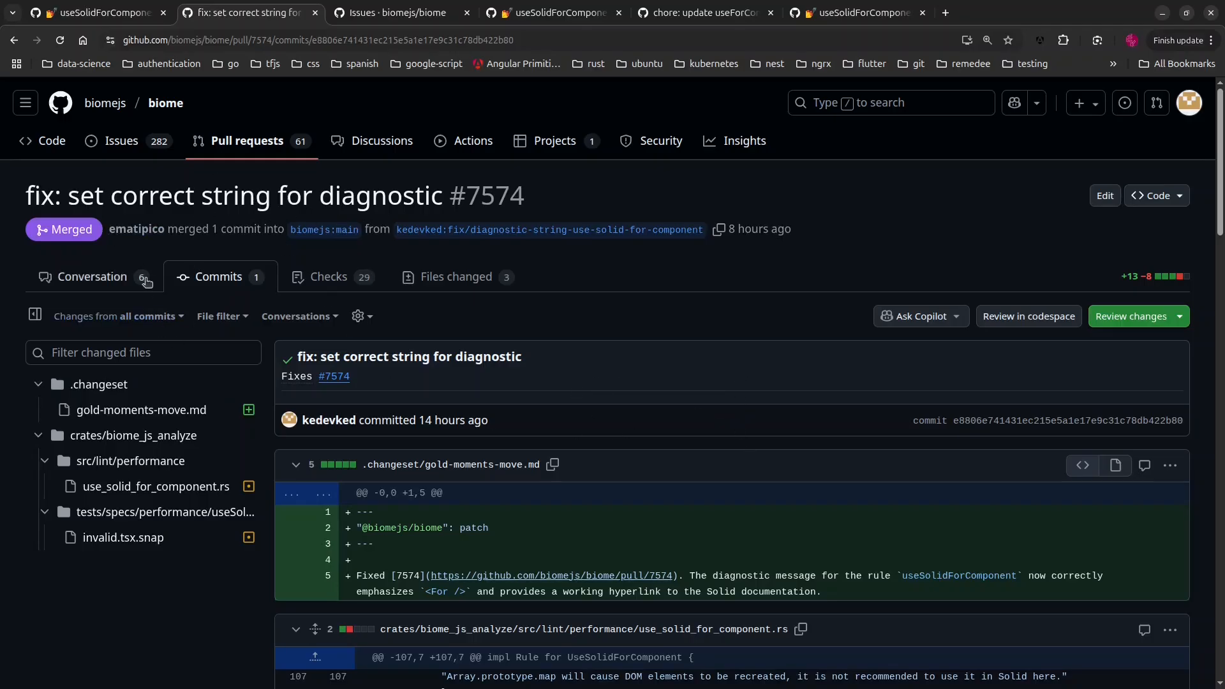
mouse_move(725, 401)
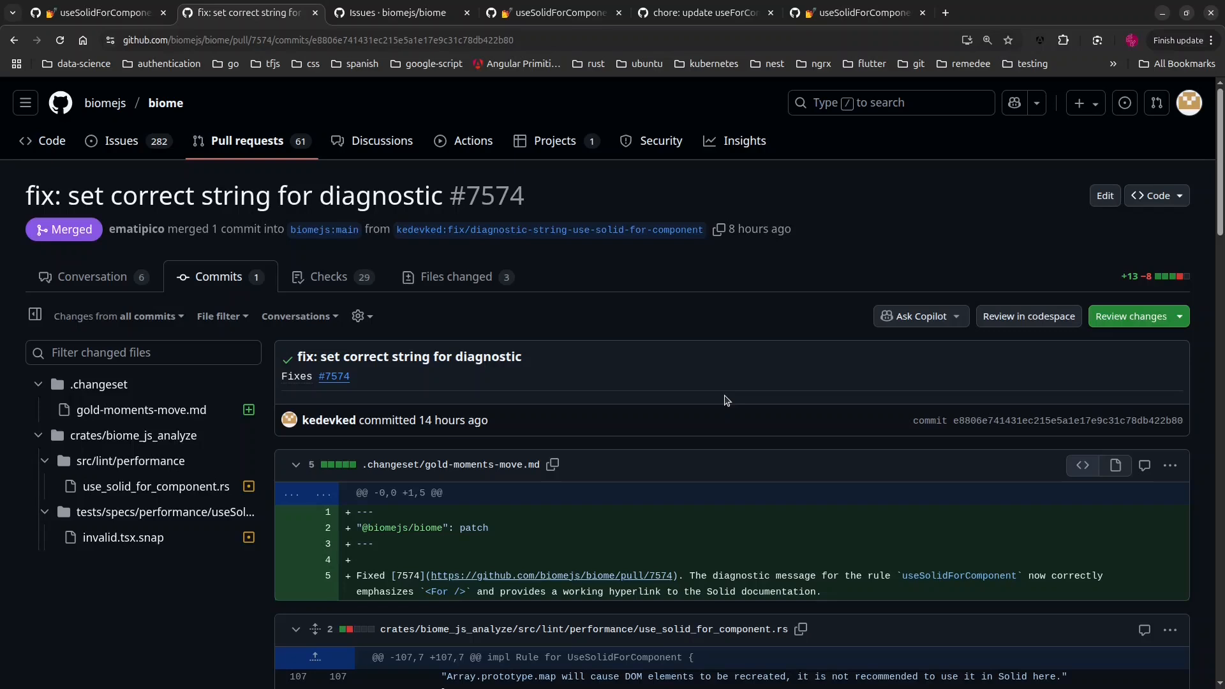
mouse_move(117, 303)
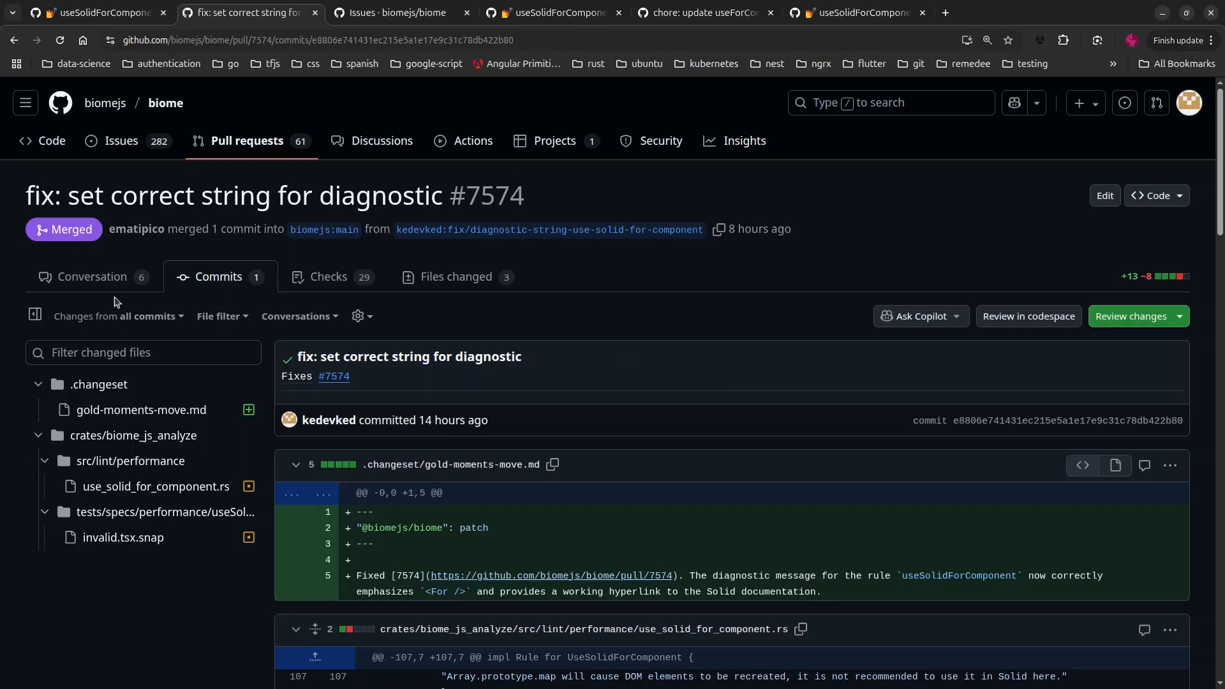
mouse_move(87, 260)
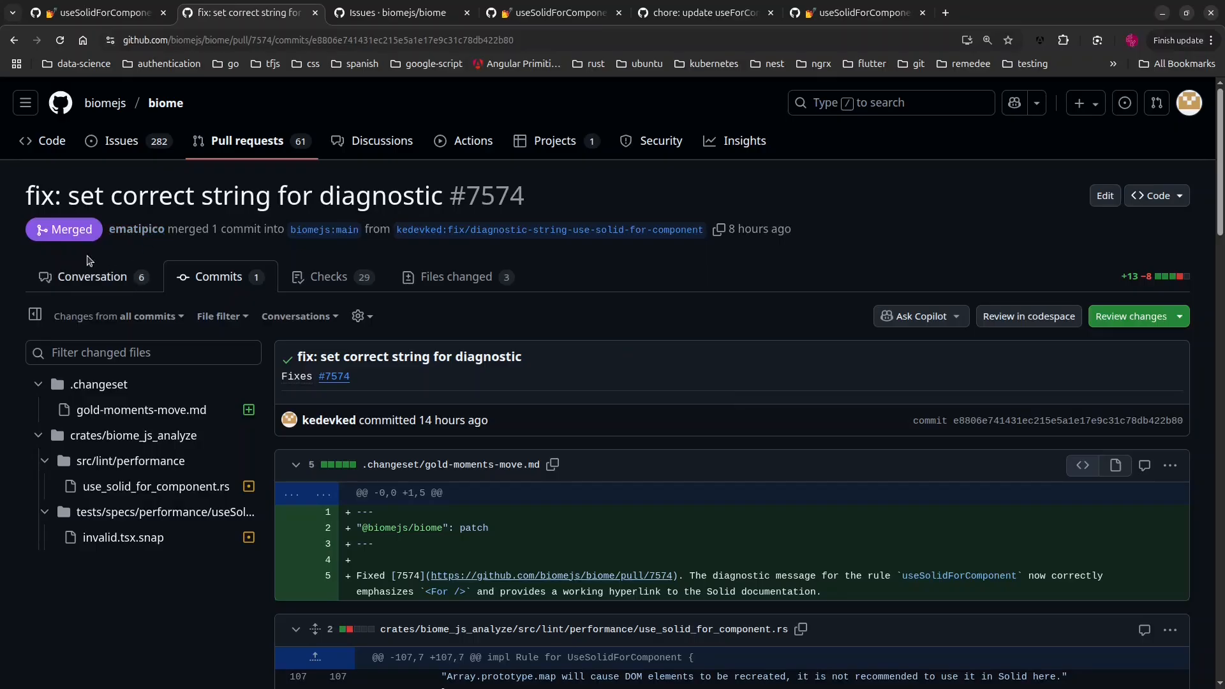
mouse_move(537, 285)
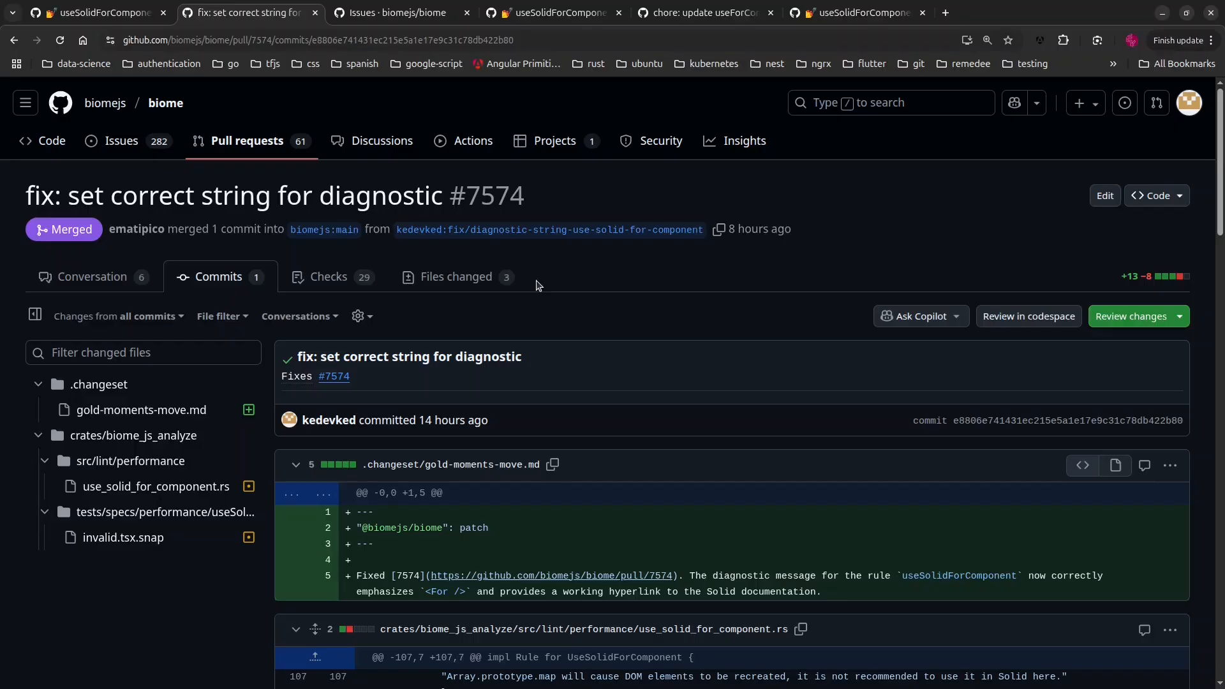
mouse_move(574, 305)
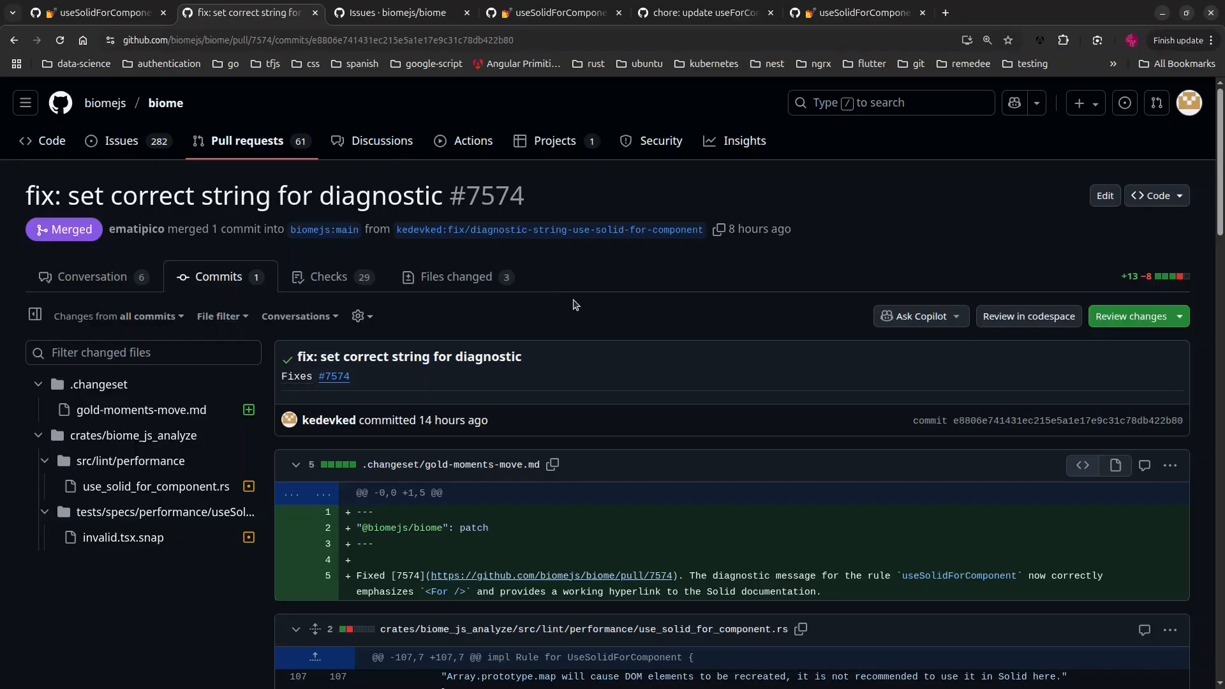